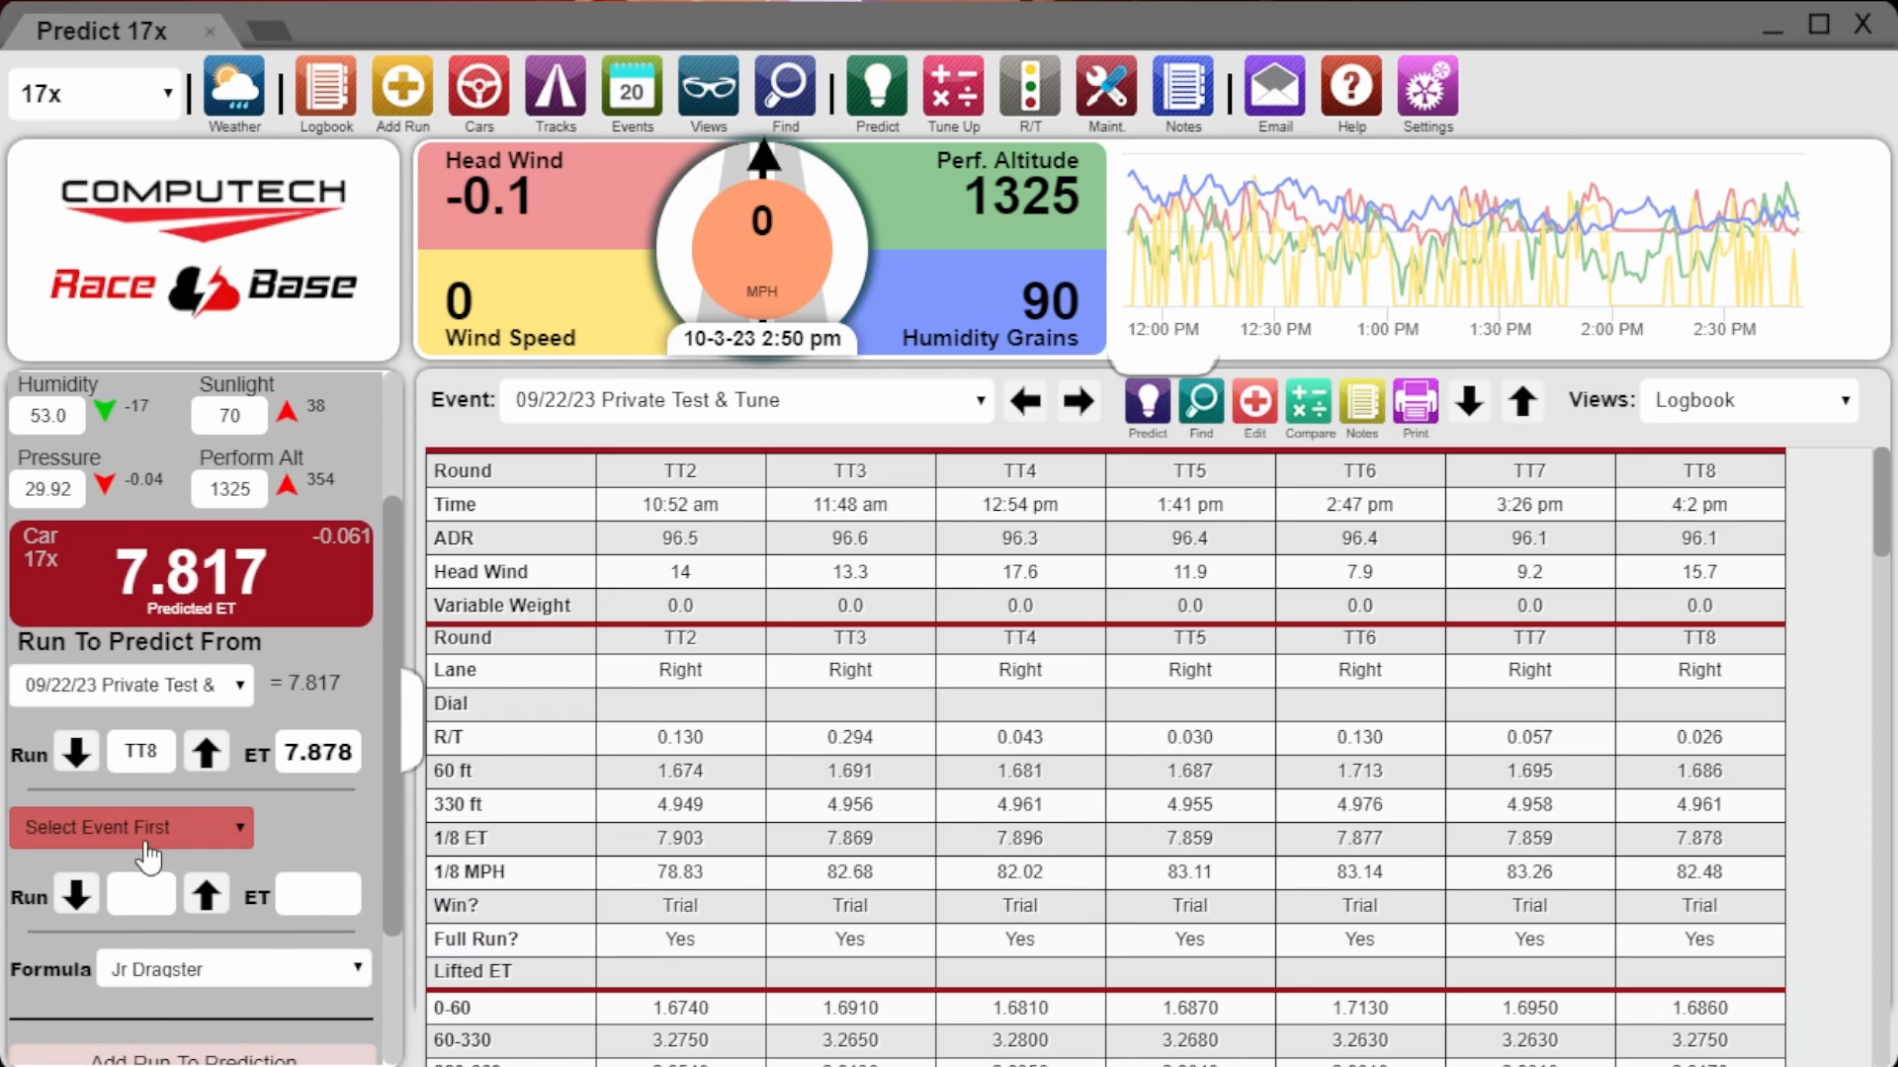
- Add 09/22/23 Private Test & Tune runs, including TT7, to car 17x's ET prediction
{"action": "left_click", "coordinate": [127, 827]}
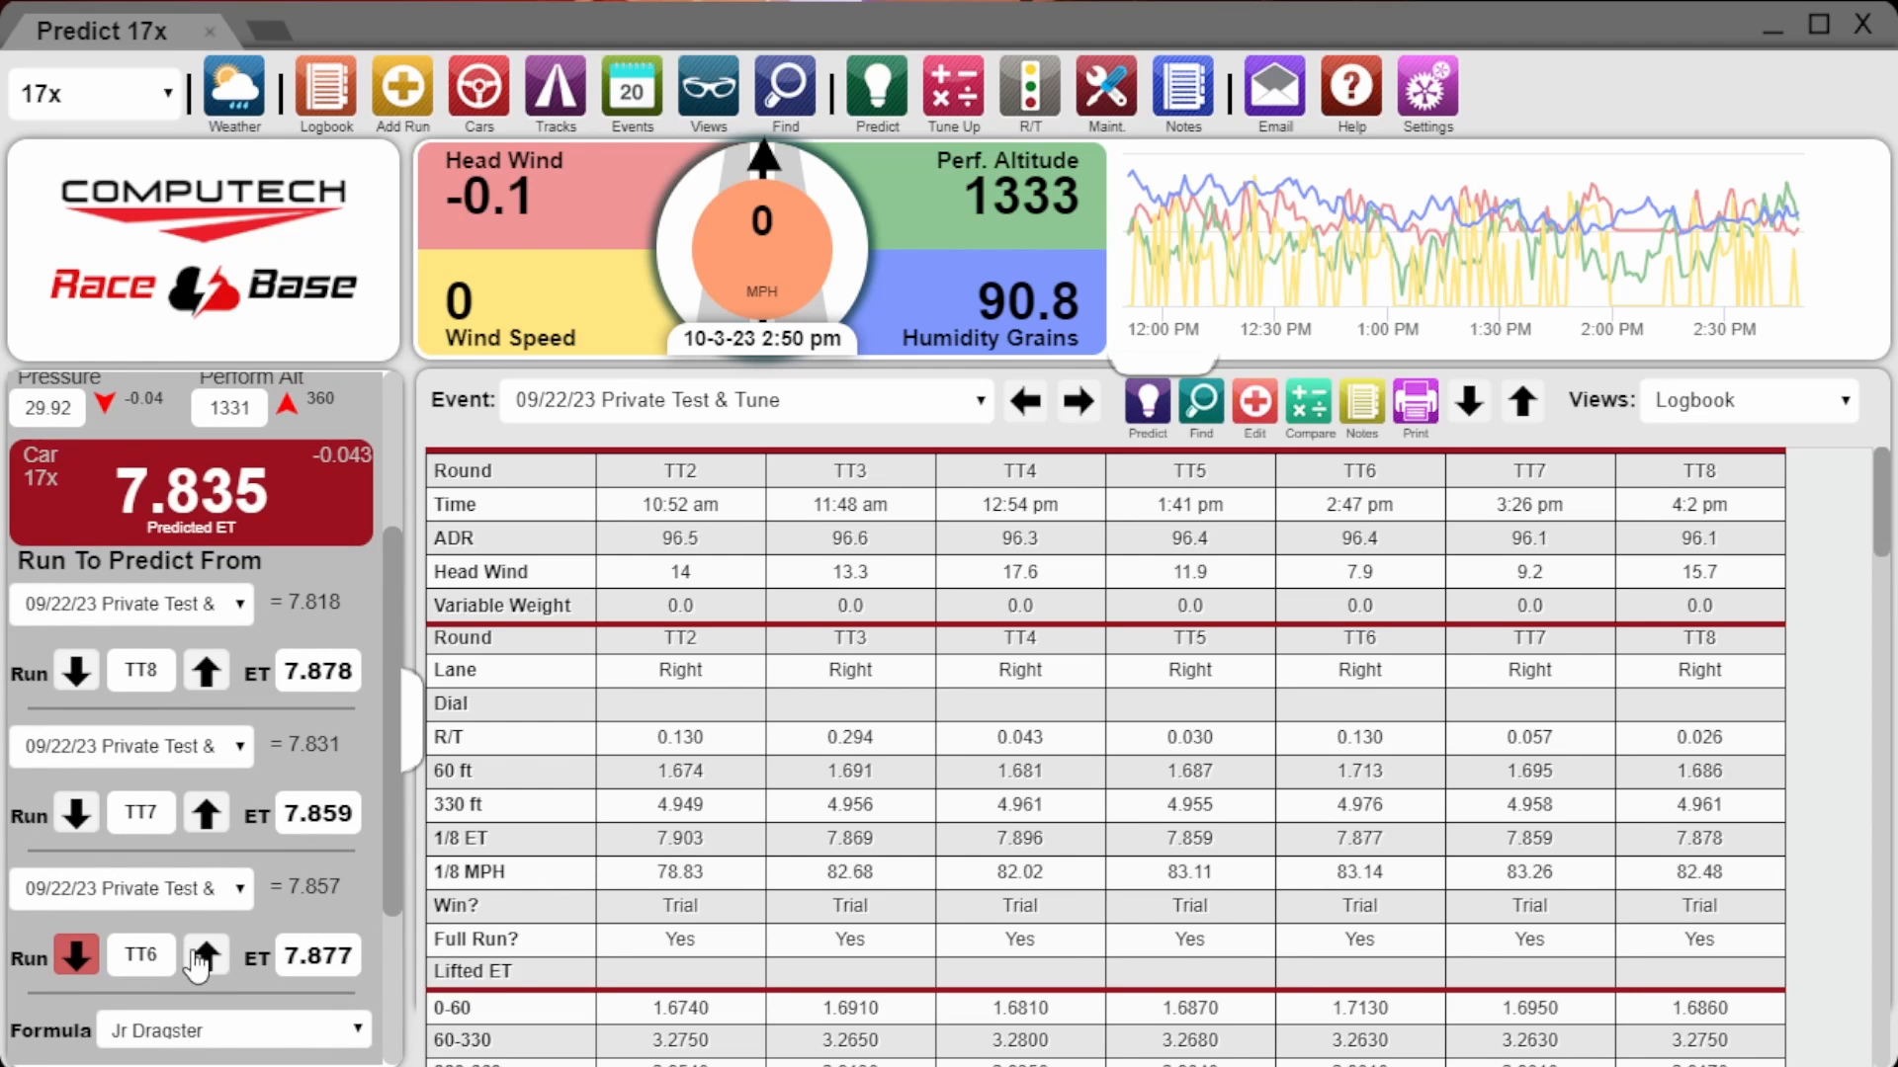
{"action": "left_click", "coordinate": [205, 955]}
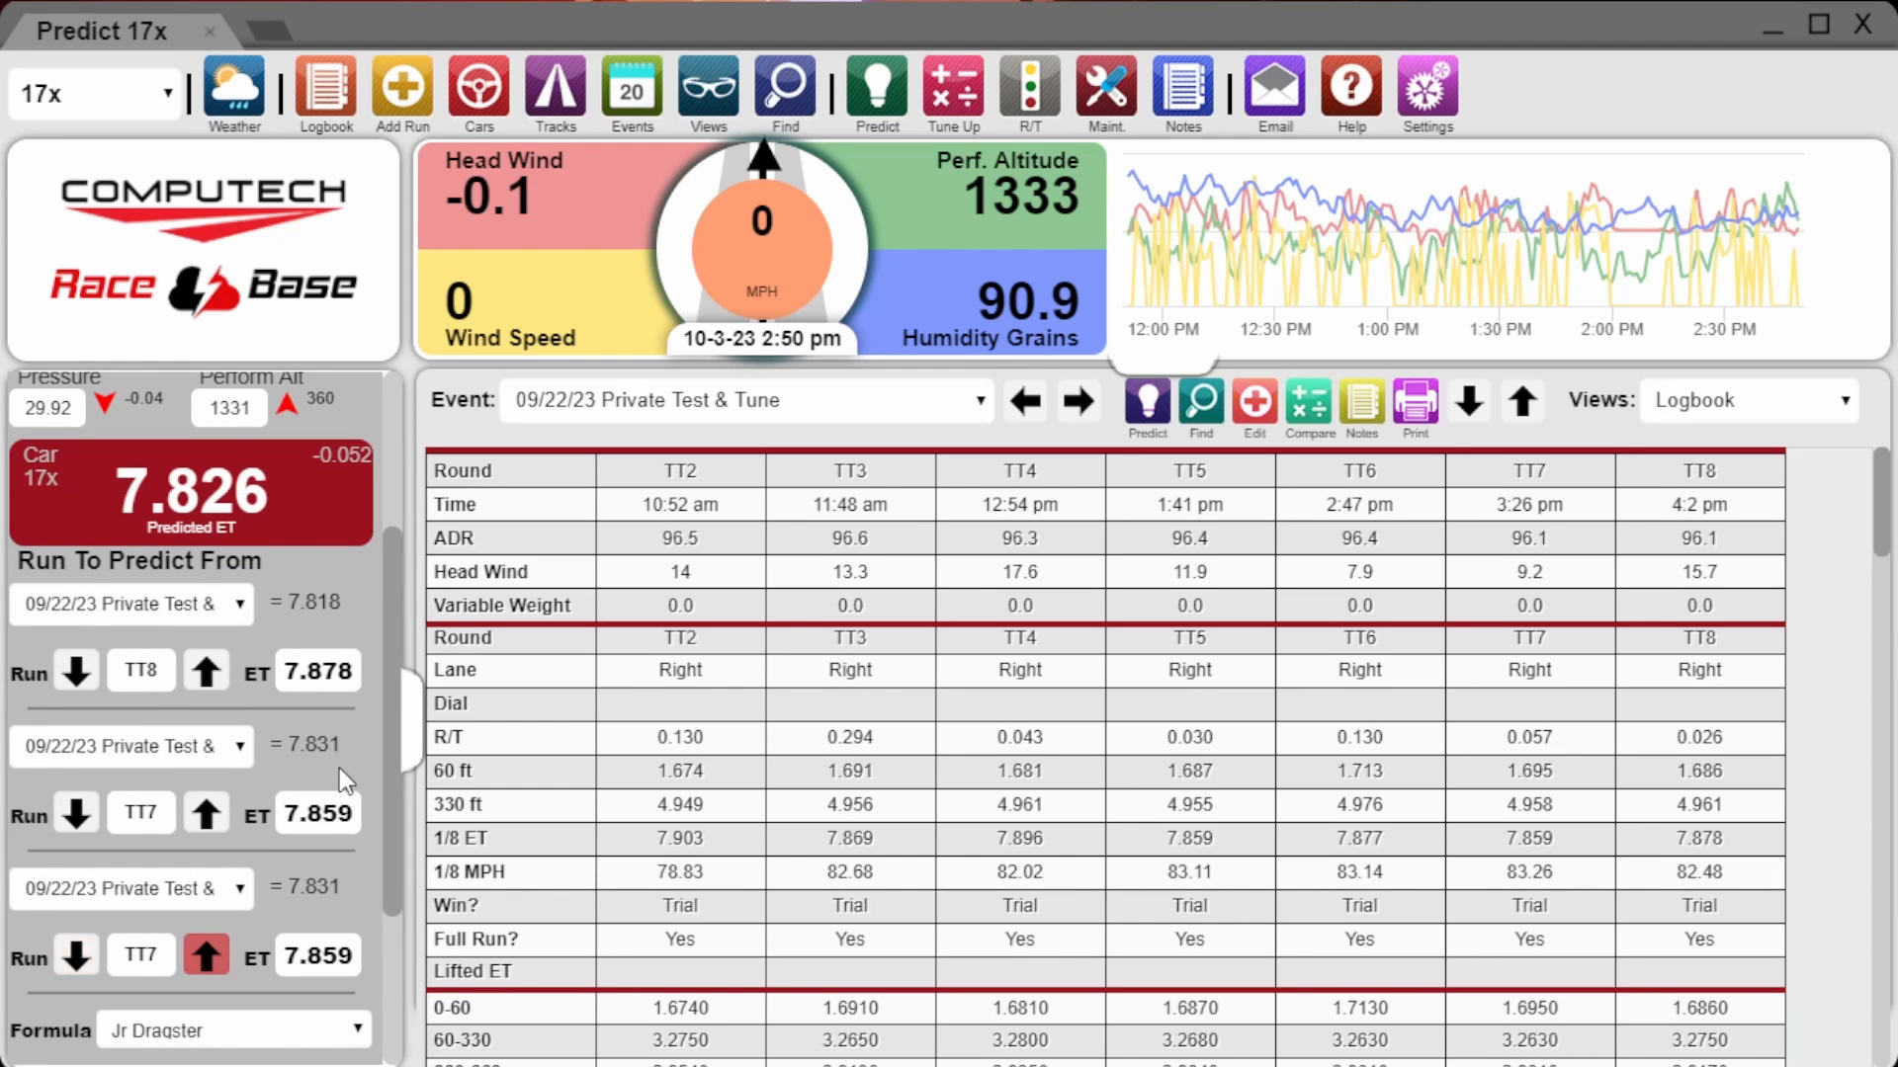
{"action": "left_click", "coordinate": [233, 90]}
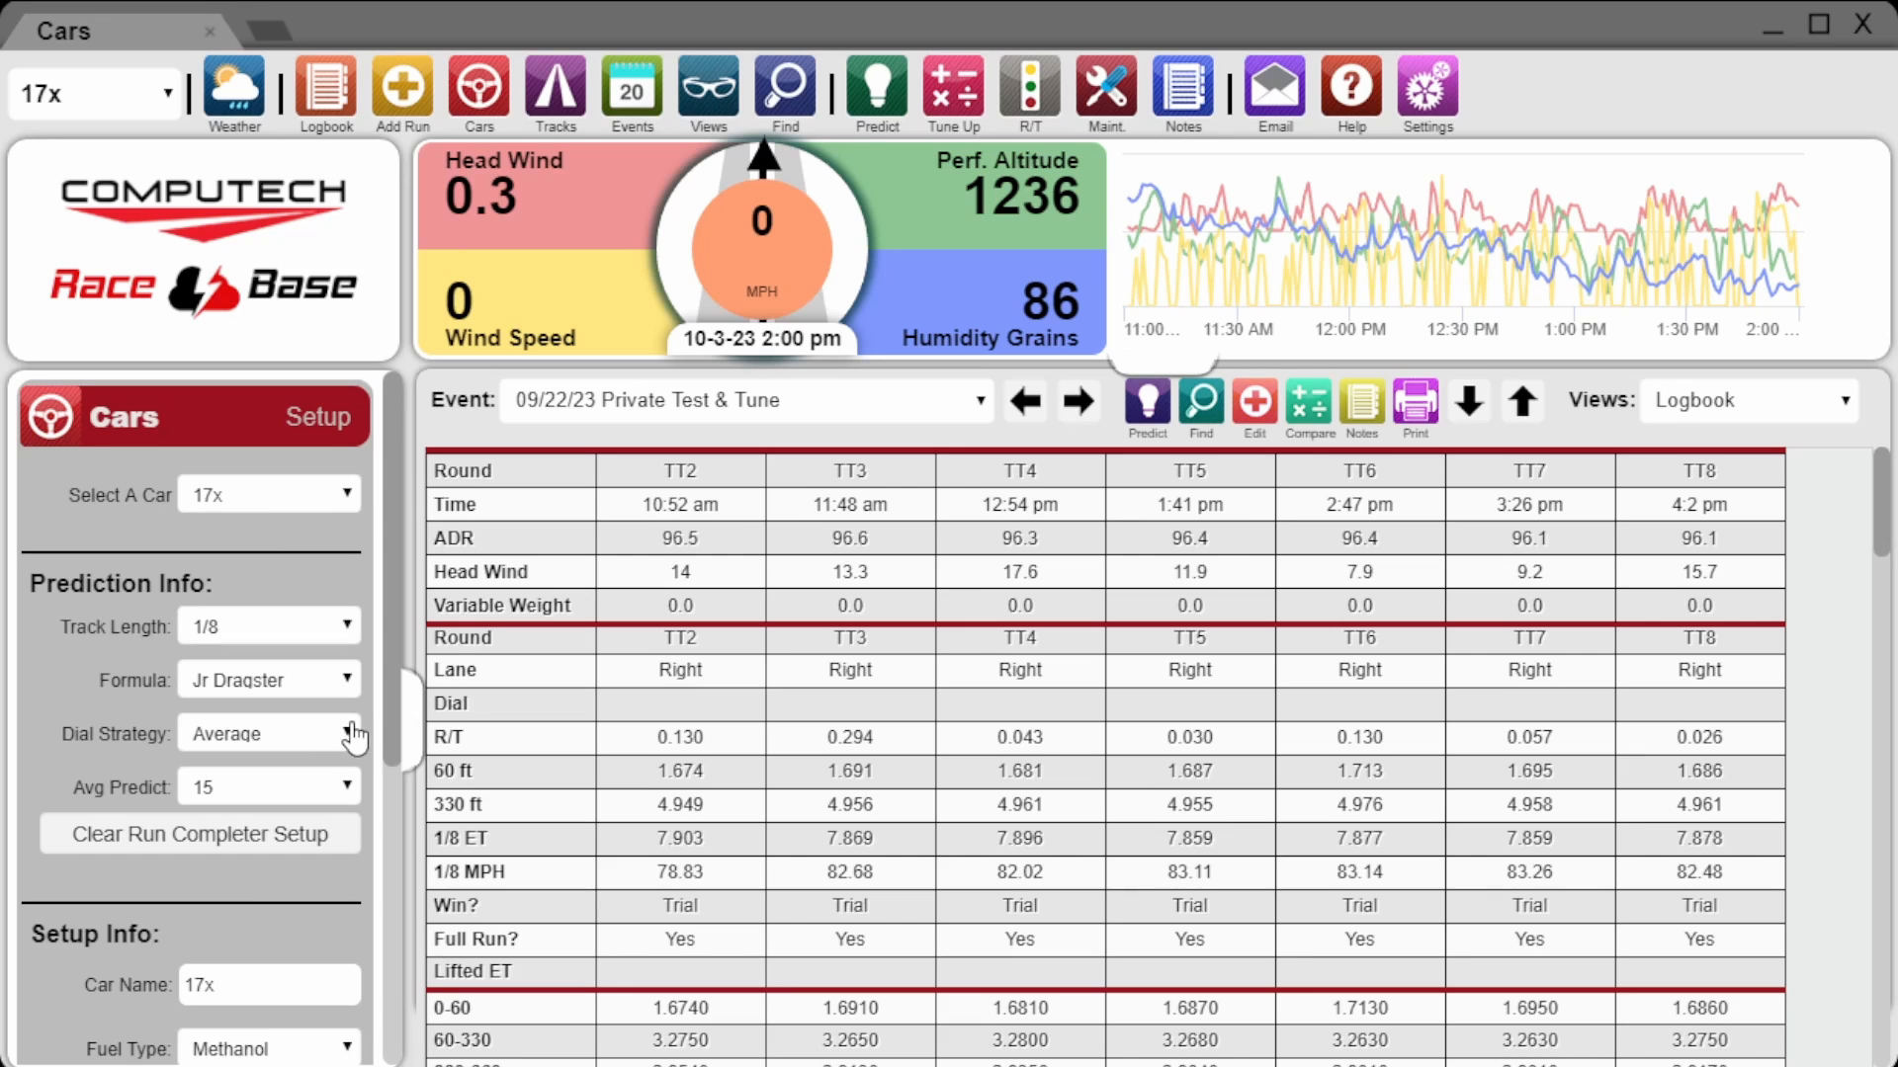
- Set car 17x's Dial Strategy to Average and Avg Predict to 15
{"action": "left_click", "coordinate": [269, 733]}
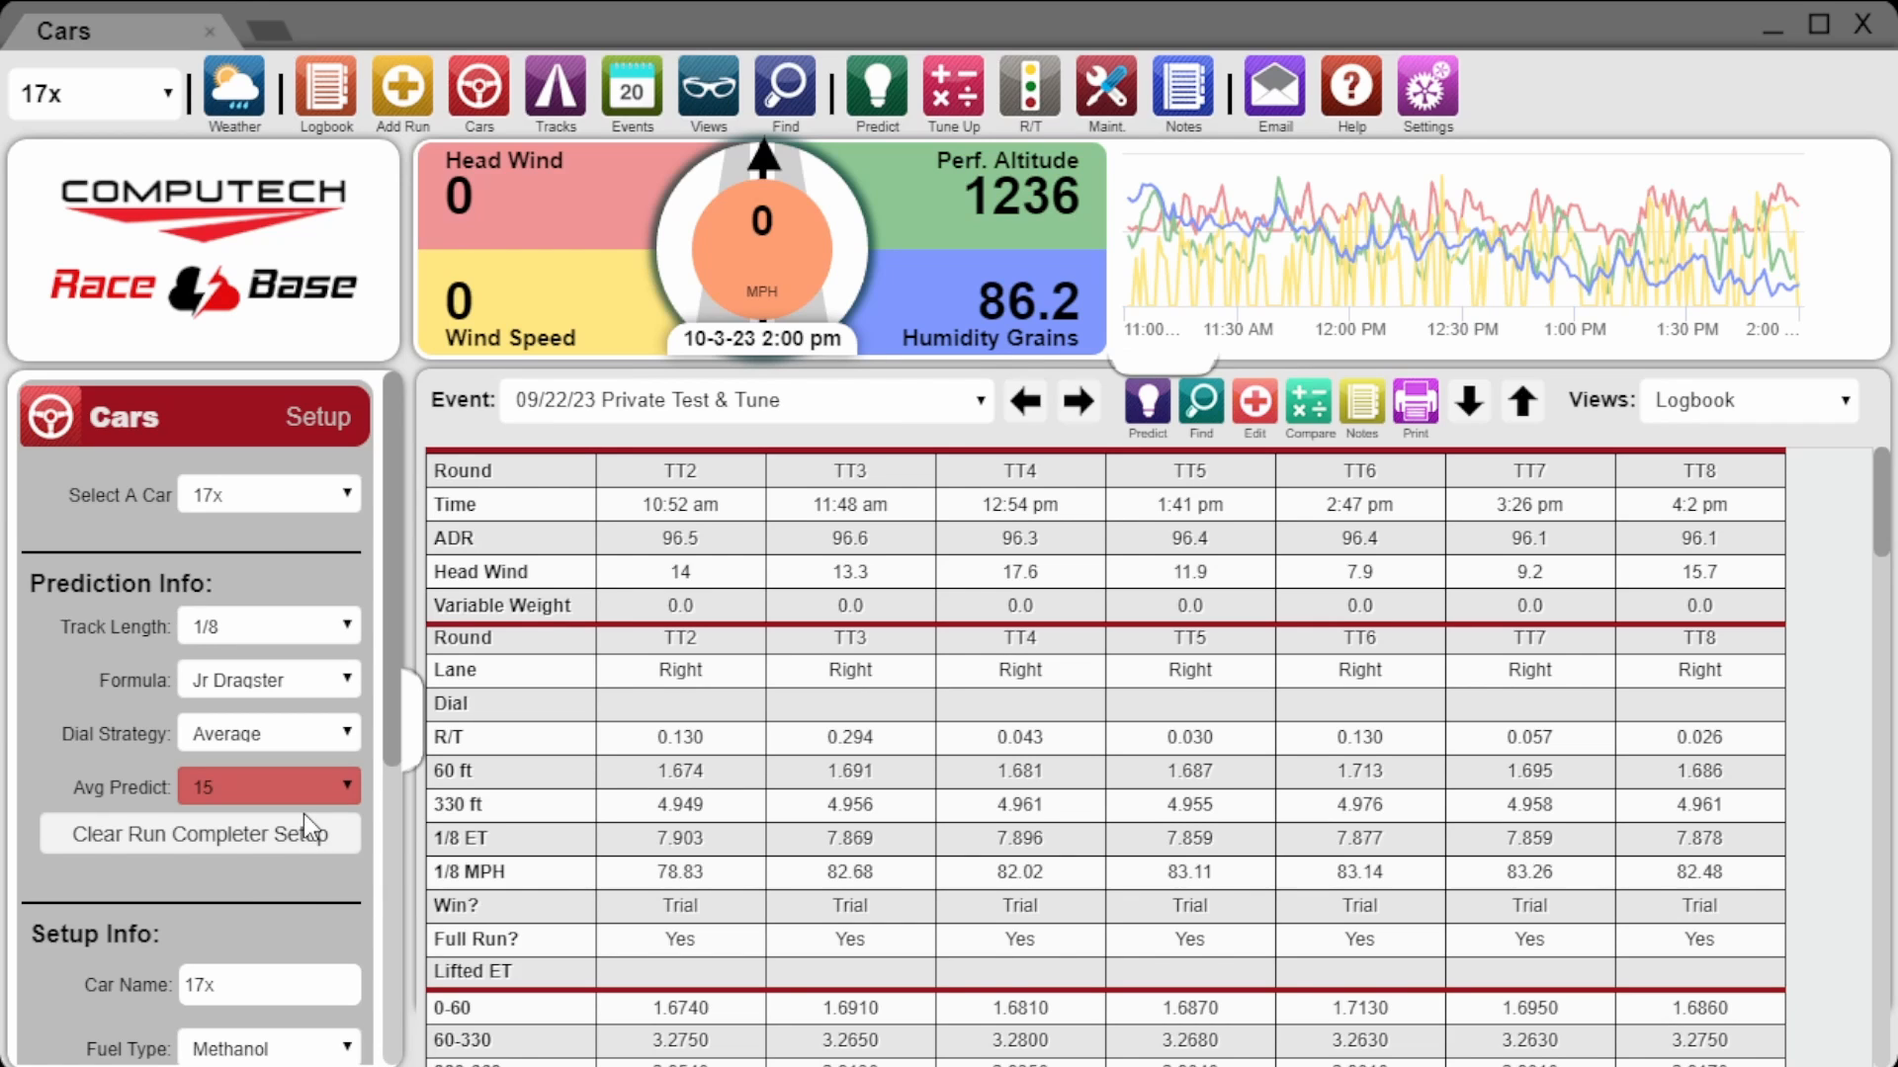
{"action": "left_click", "coordinate": [485, 805]}
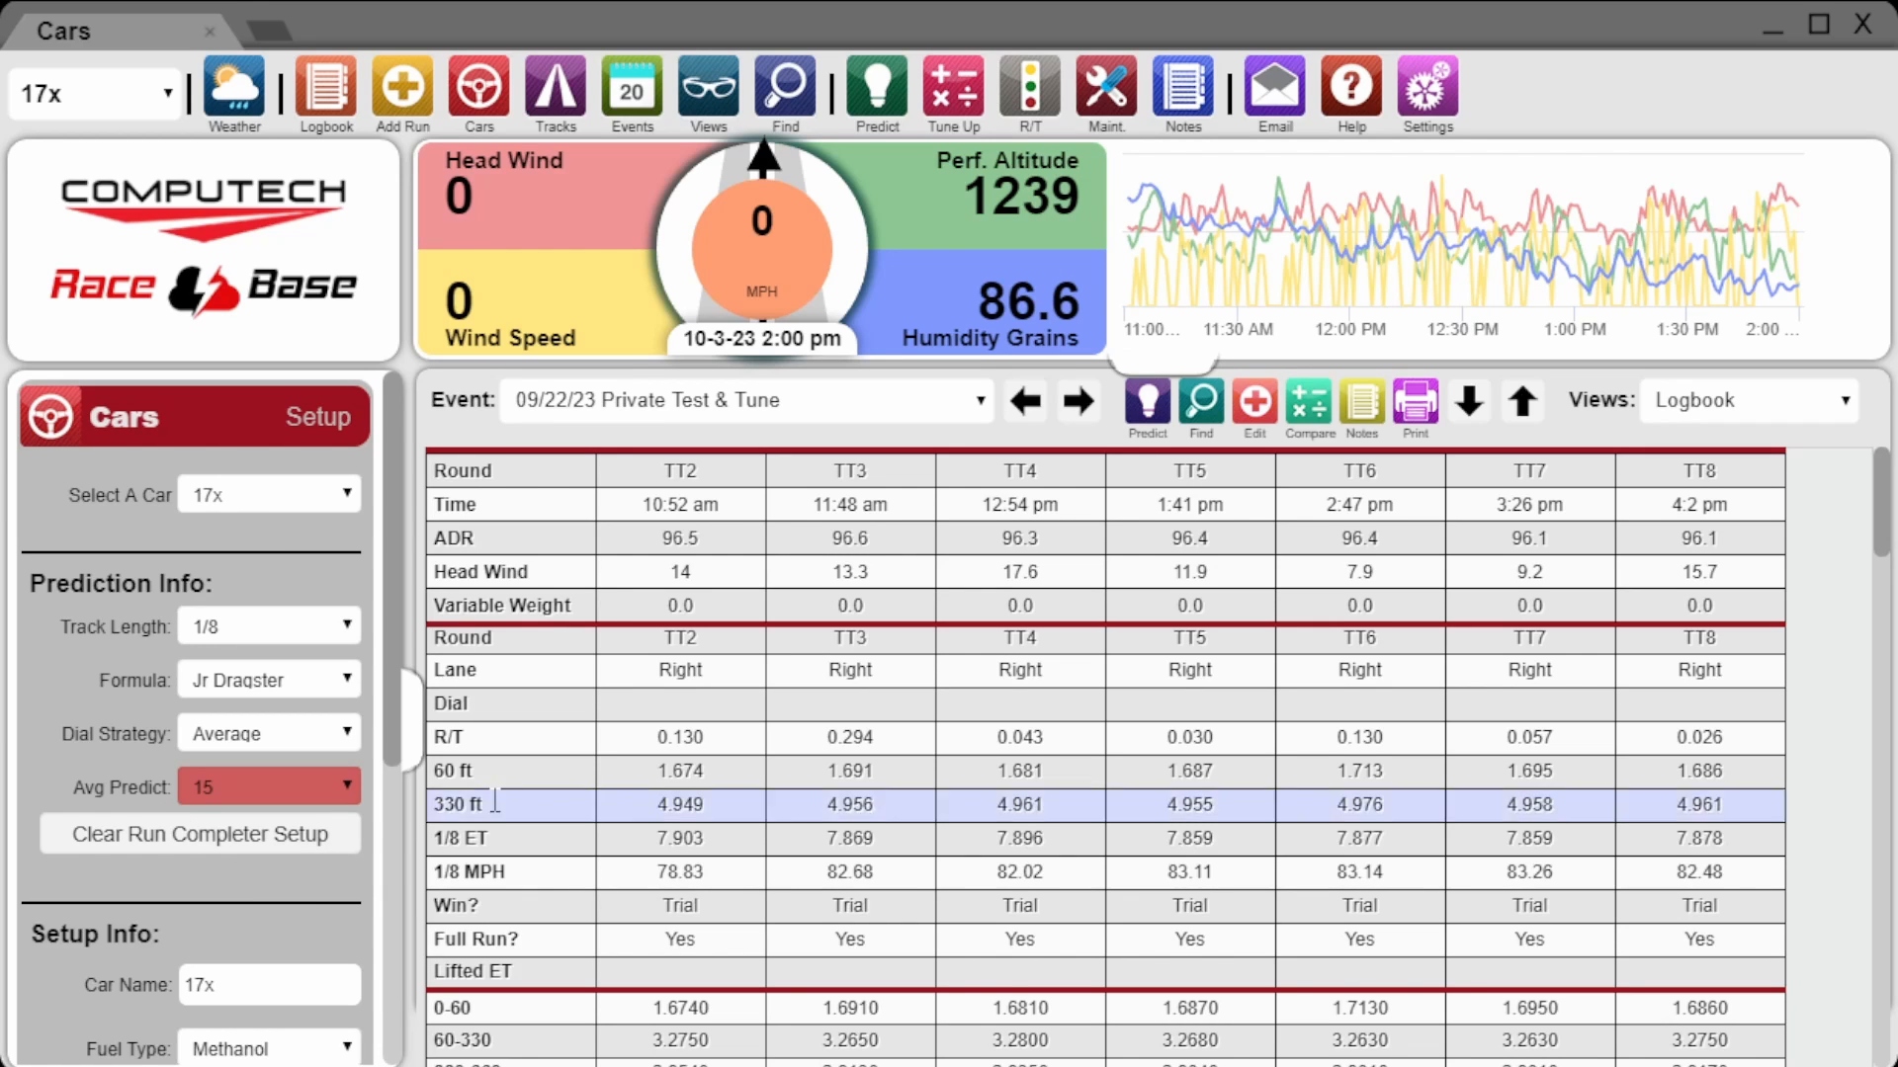
{"action": "left_click", "coordinate": [1019, 737]}
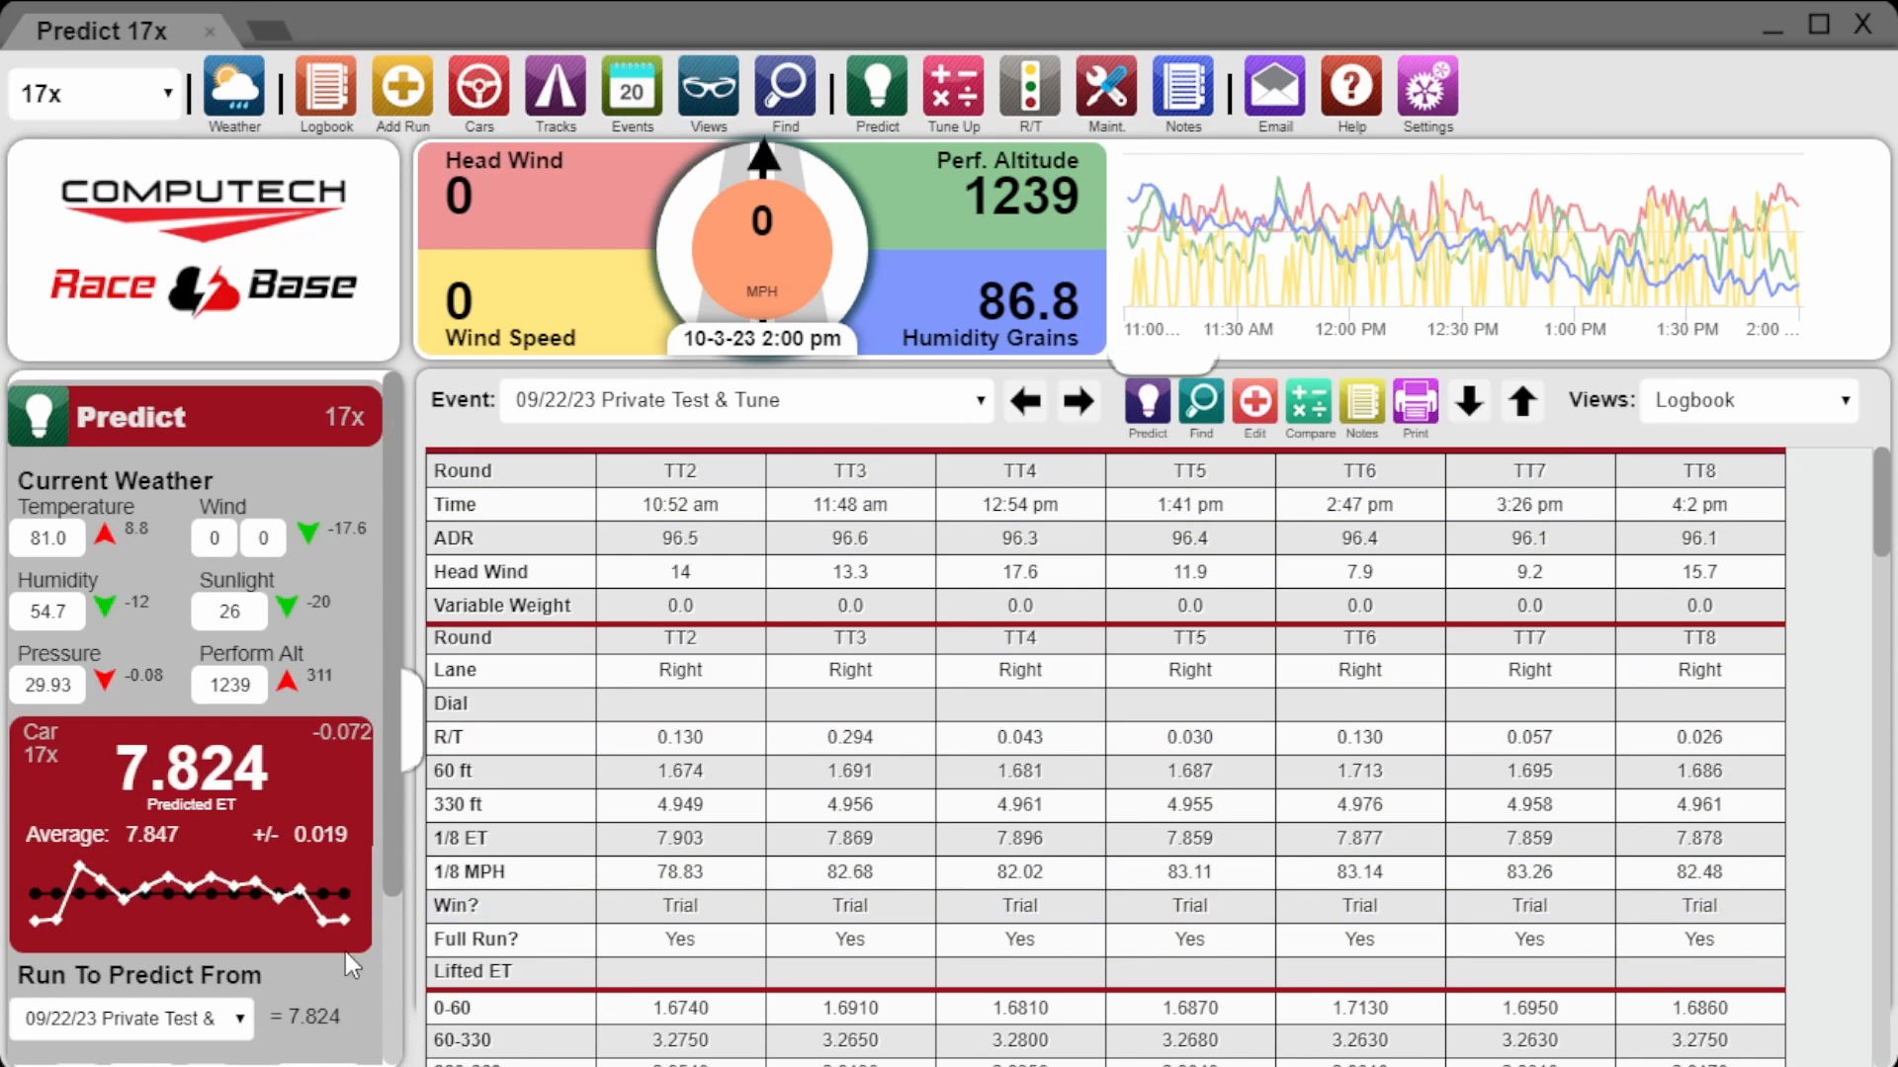
{"action": "mouse_move", "coordinate": [169, 881]}
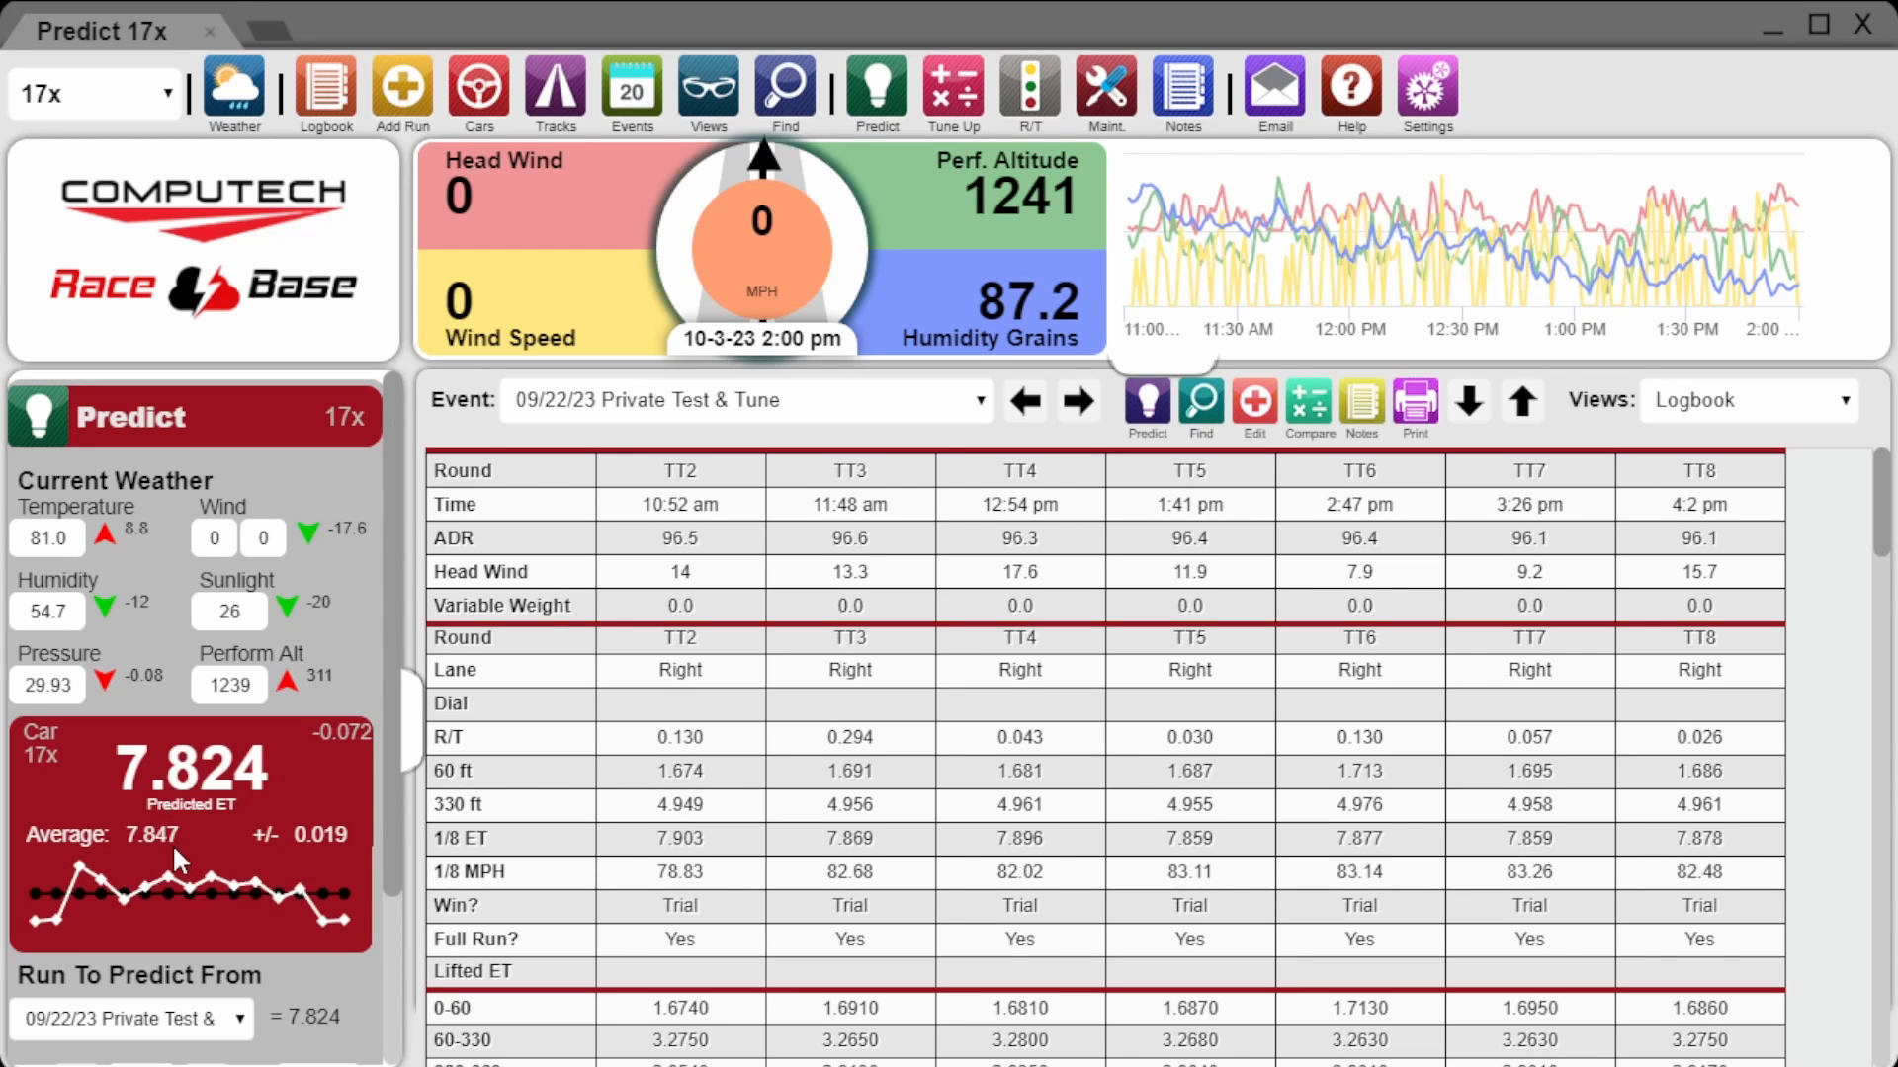
{"action": "mouse_move", "coordinate": [343, 871]}
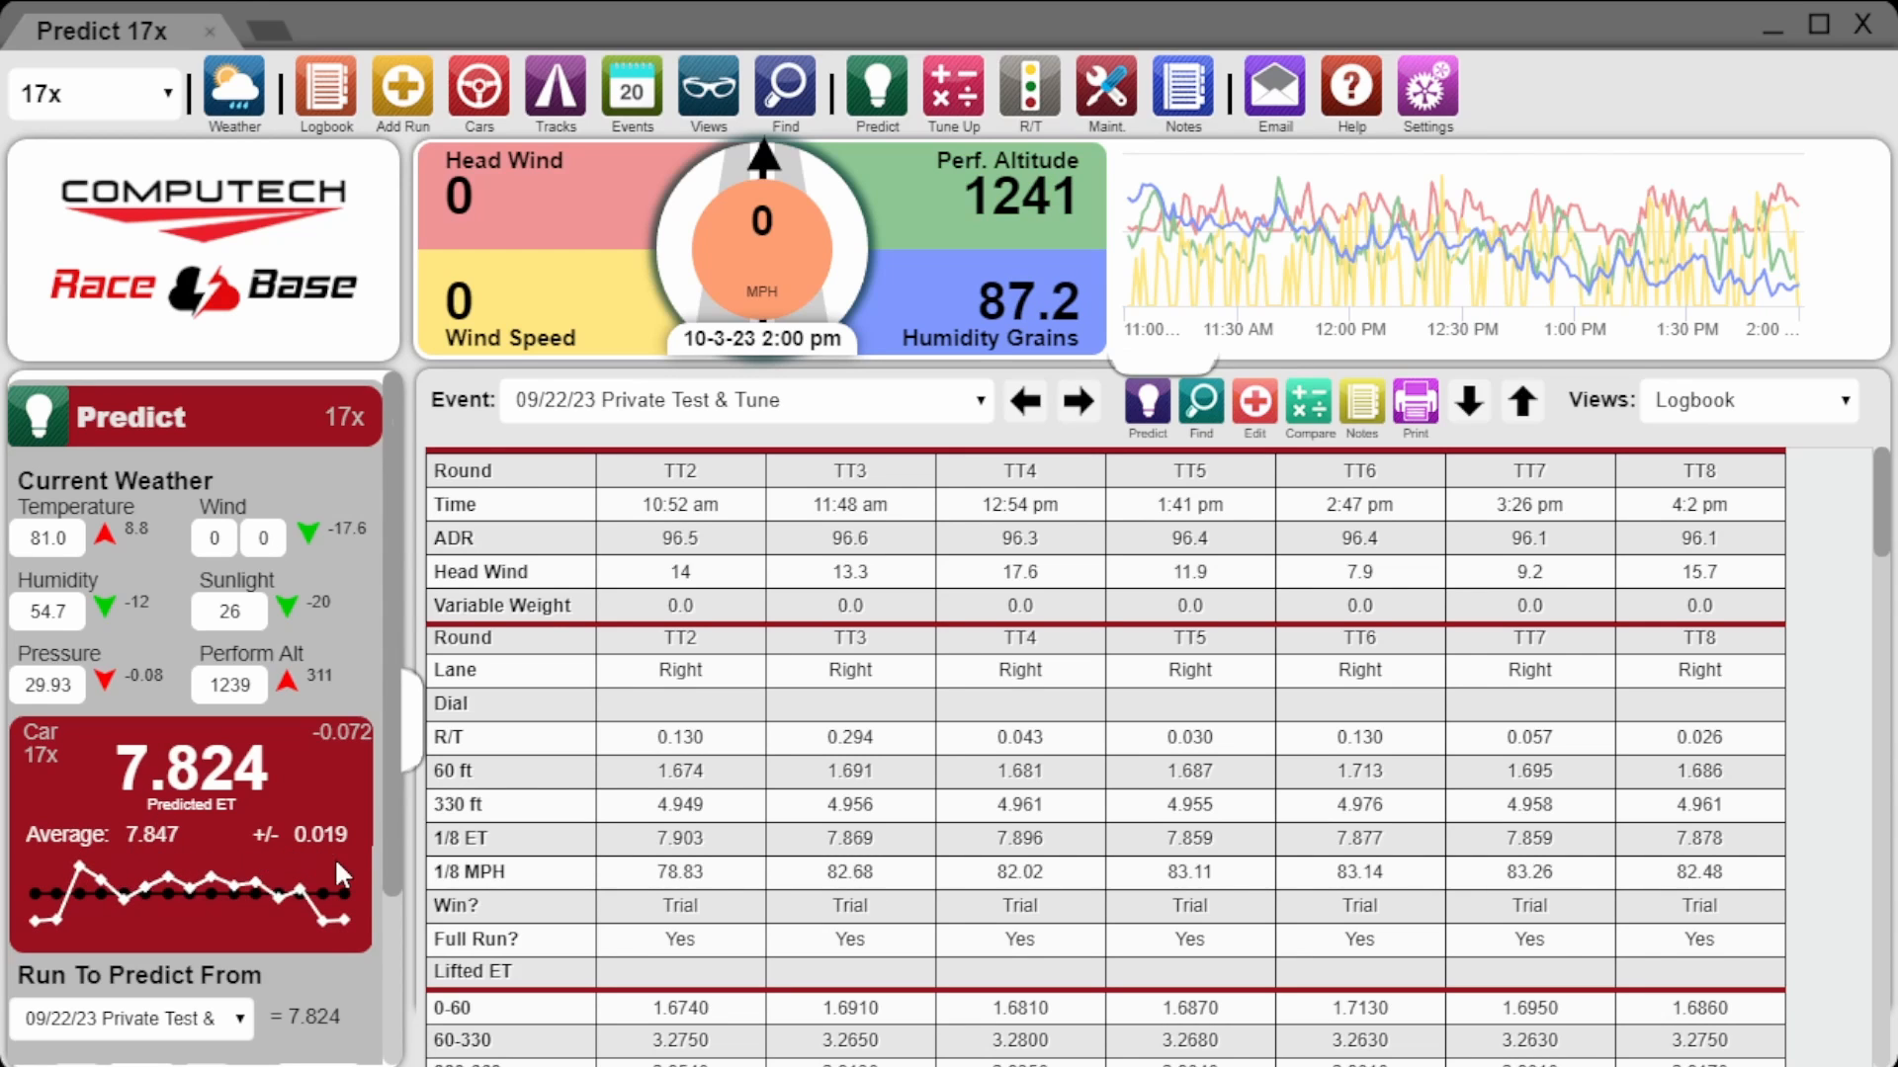
{"action": "mouse_move", "coordinate": [248, 905]}
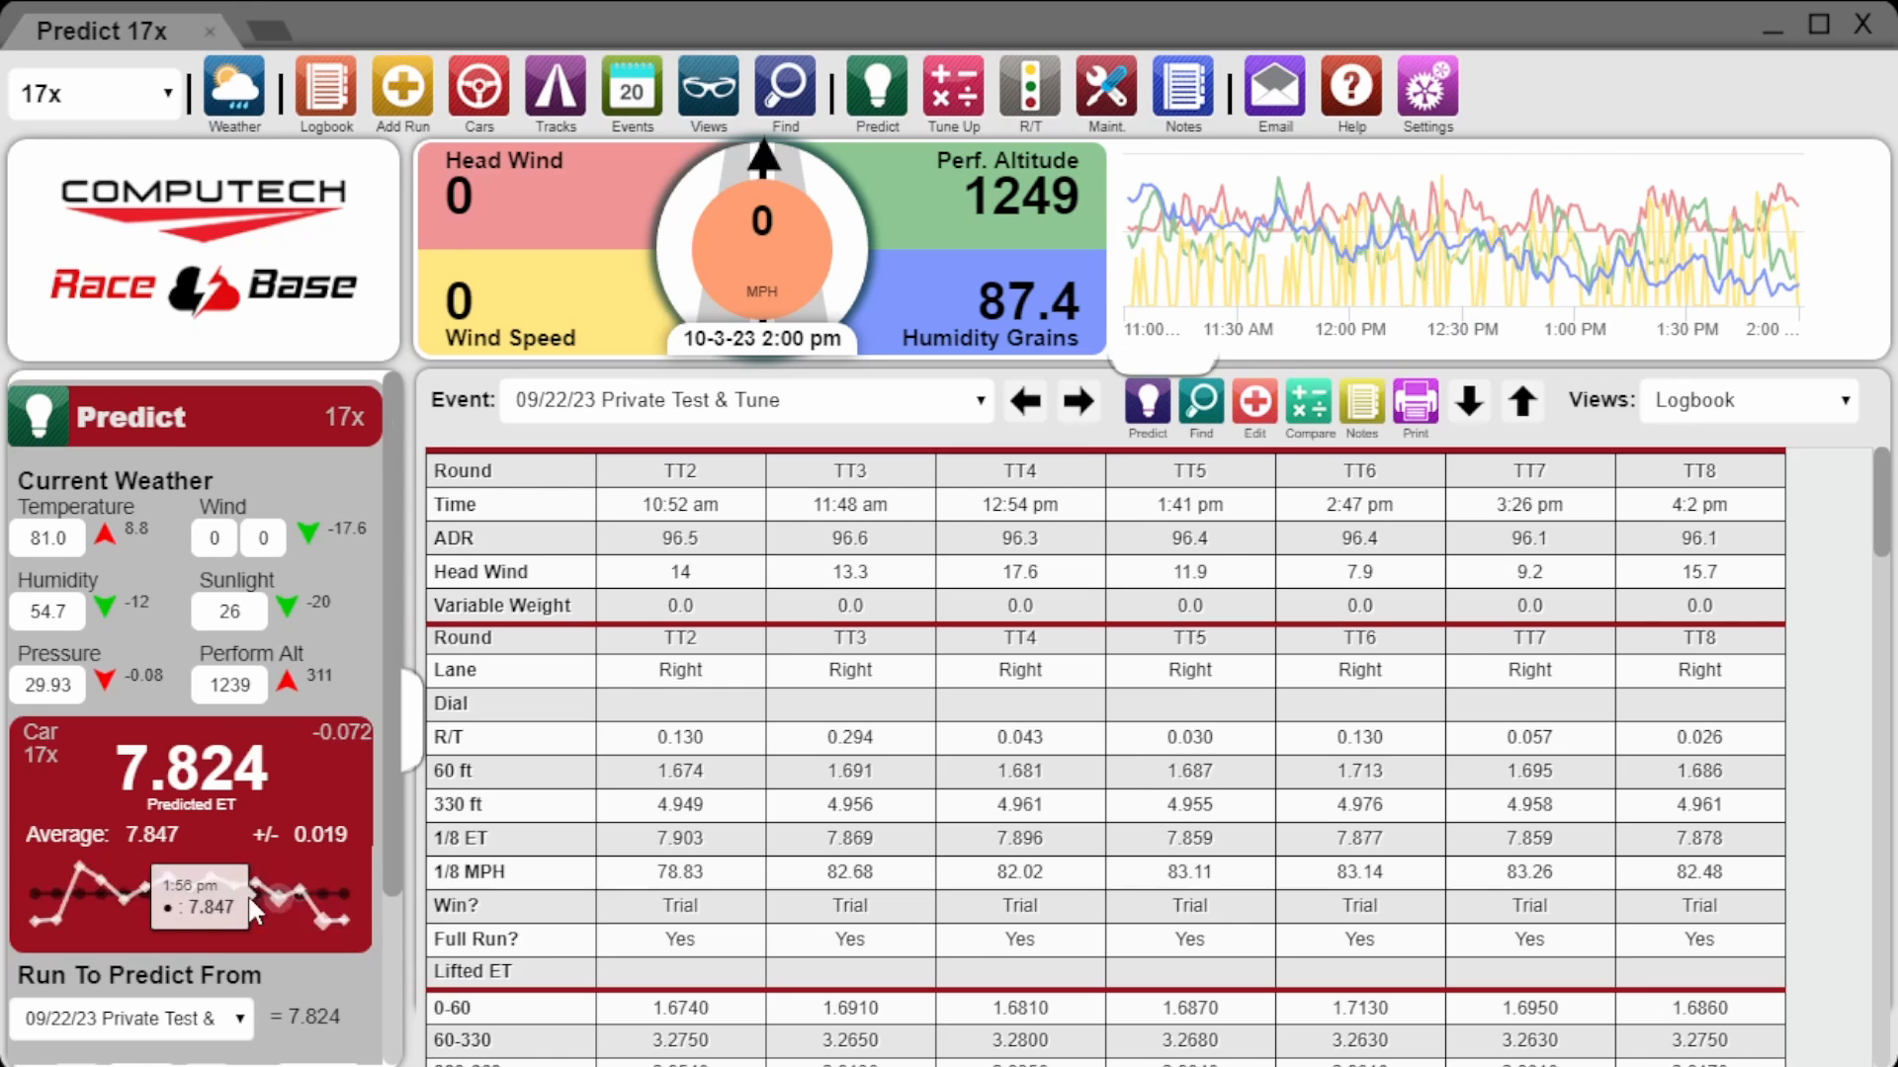
{"action": "mouse_move", "coordinate": [333, 1001]}
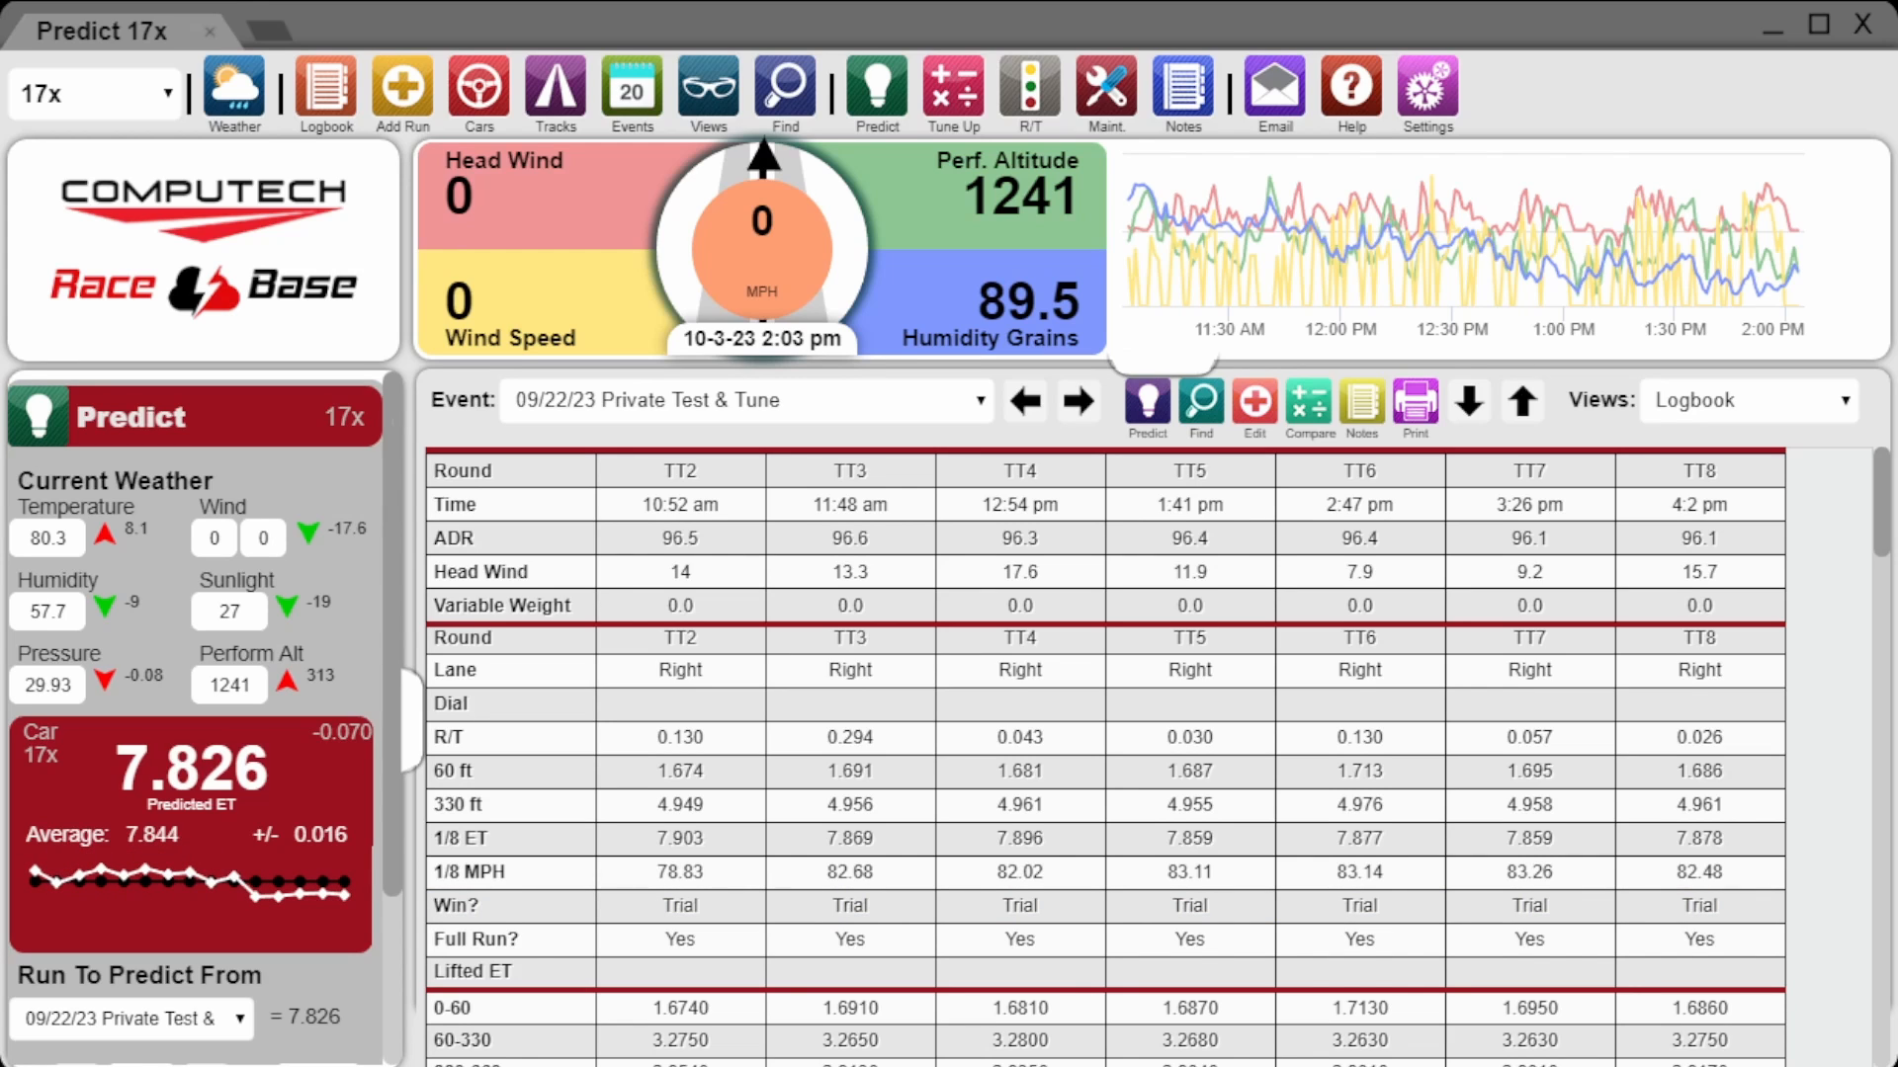
{"action": "mouse_move", "coordinate": [279, 883]}
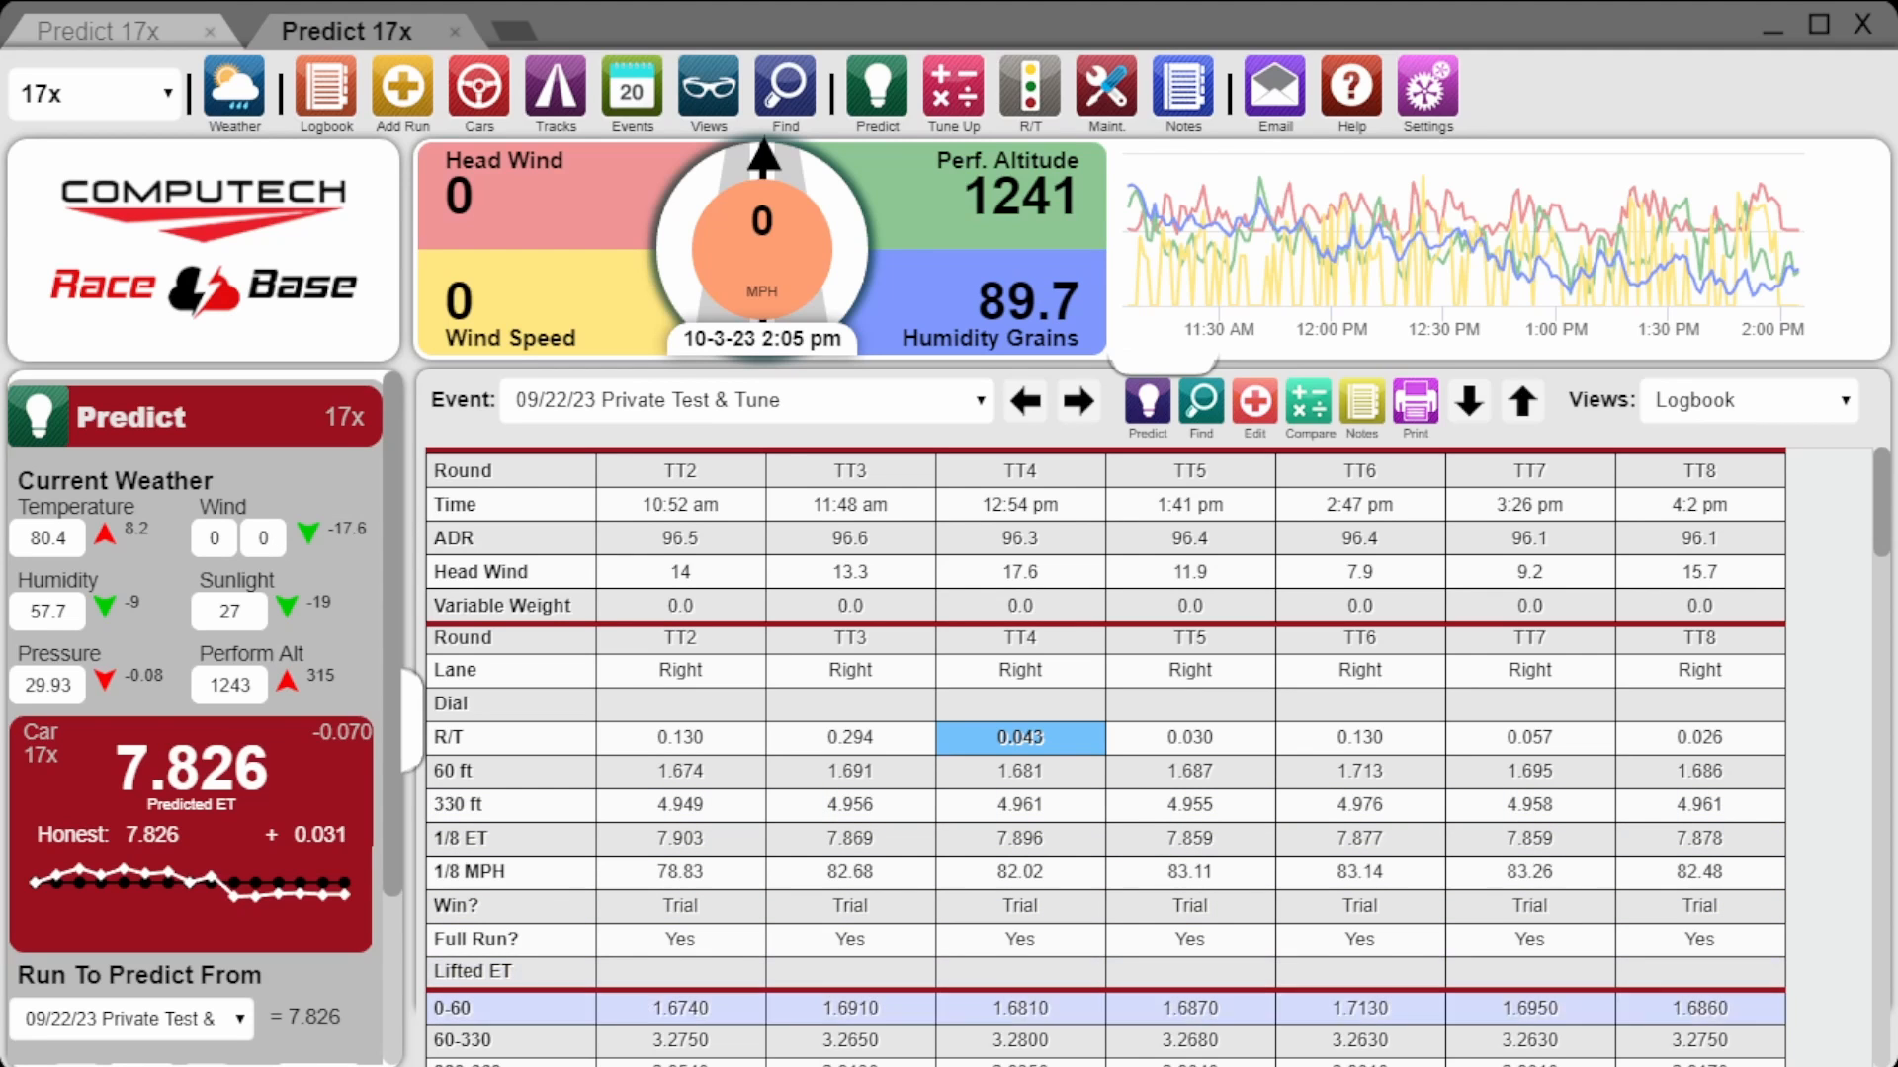
{"action": "mouse_move", "coordinate": [254, 883]}
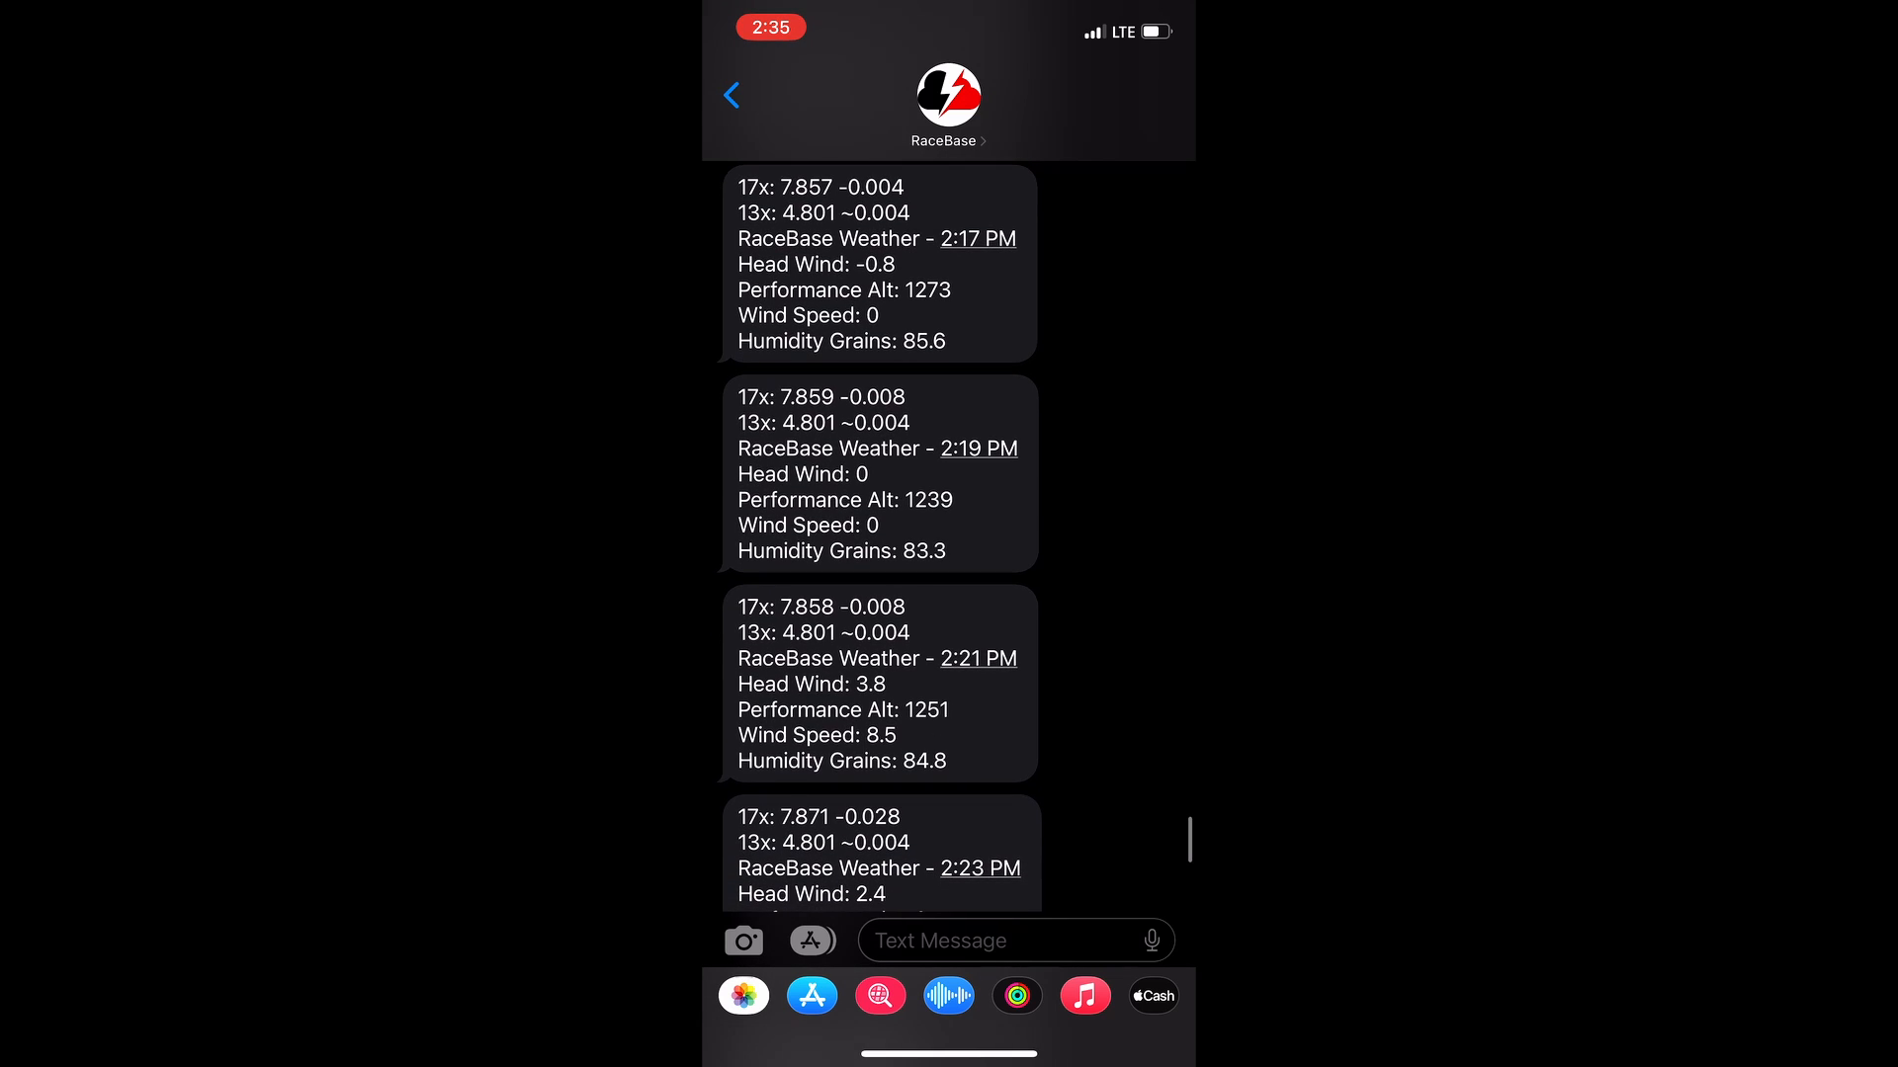
- Scroll through the RaceBase prediction and weather update texts in Messages
{"action": "scroll", "scroll_direction": "down", "scroll_amount": 3}
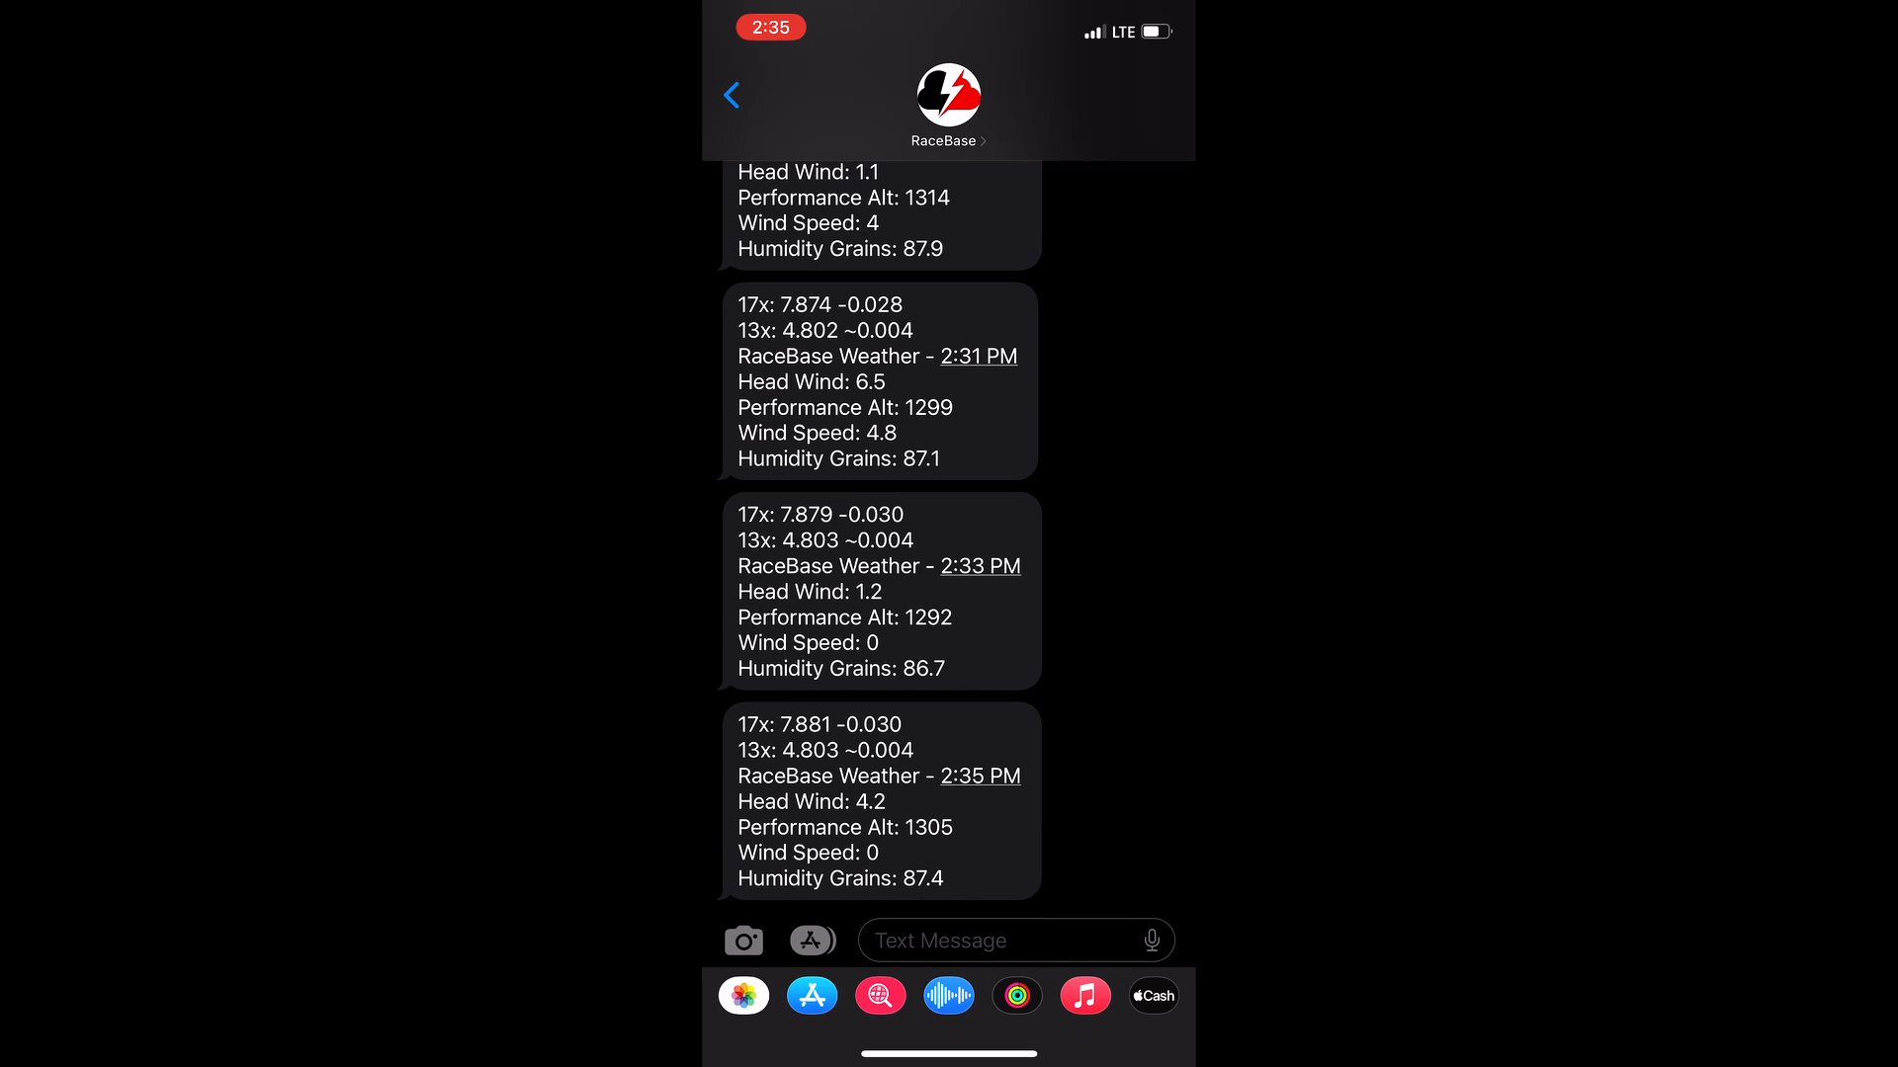
{"action": "scroll", "scroll_direction": "down", "scroll_amount": 3}
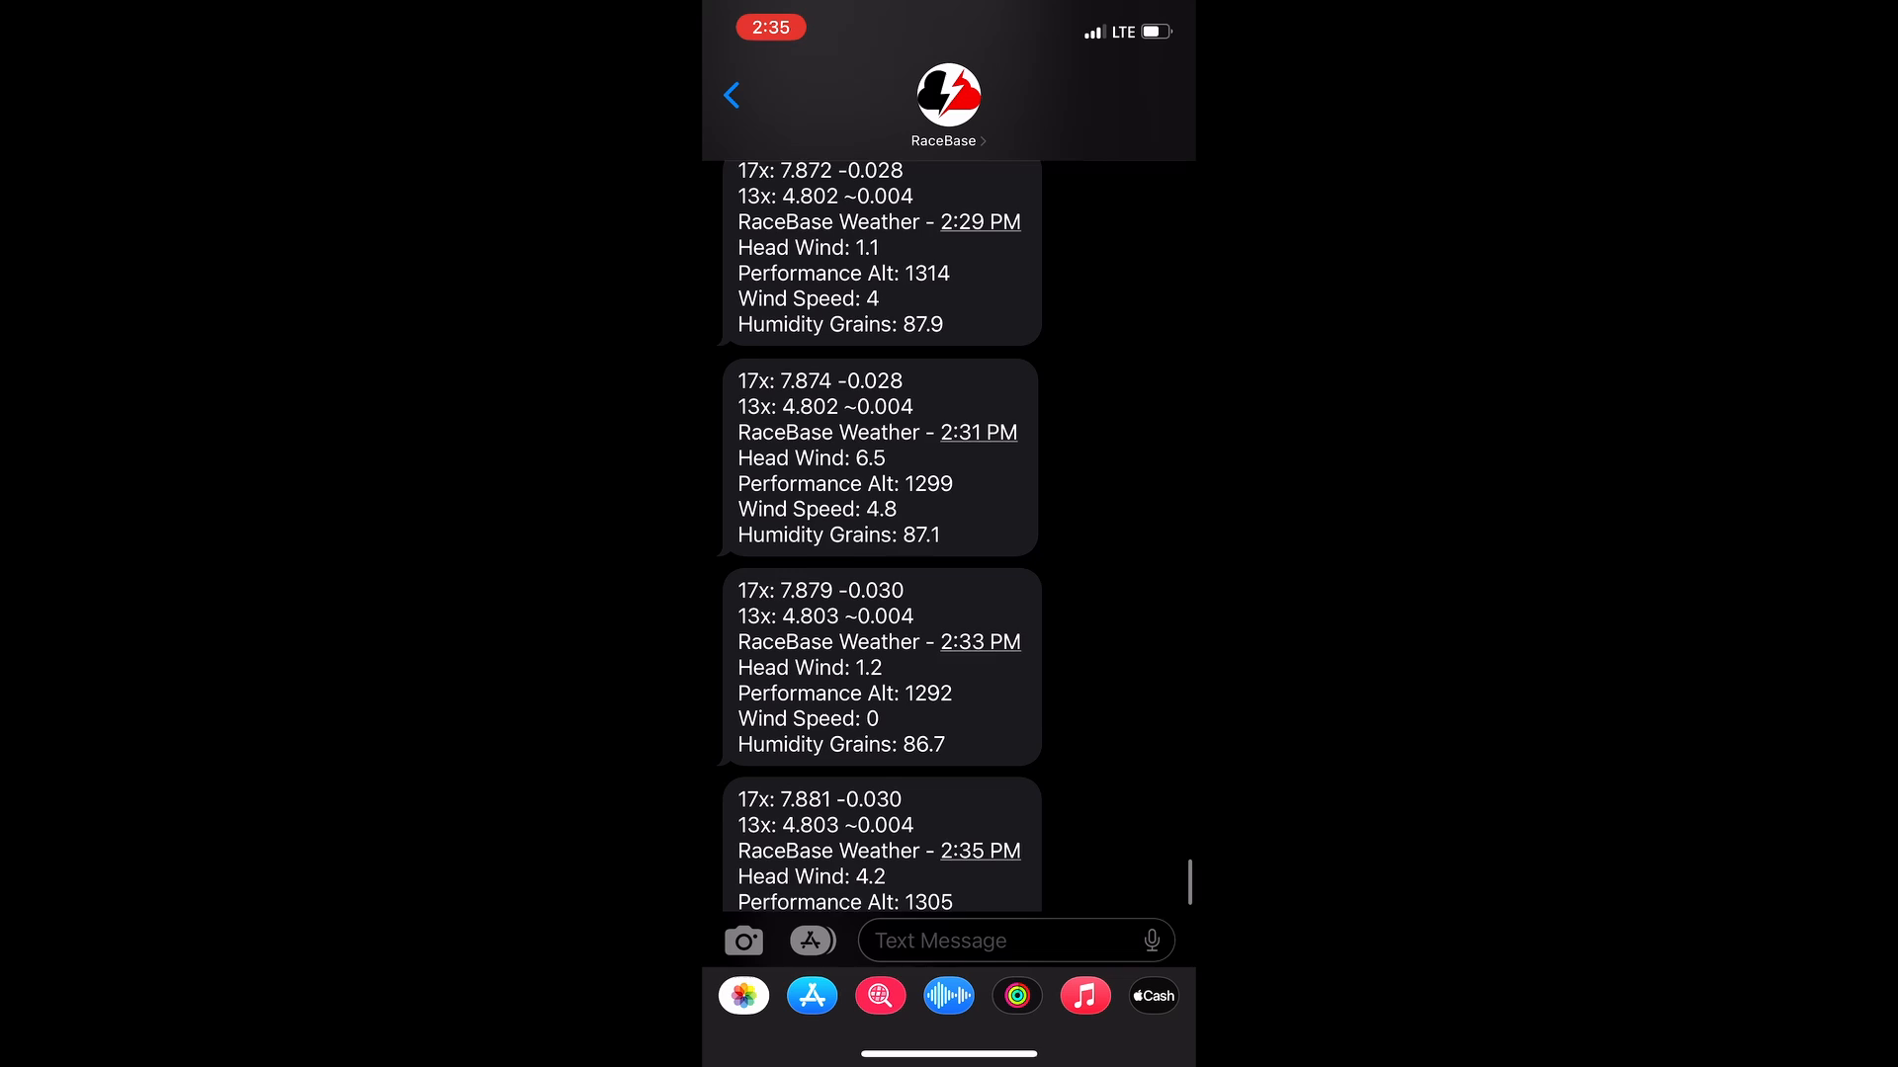
{"action": "scroll", "scroll_direction": "down", "scroll_amount": 3}
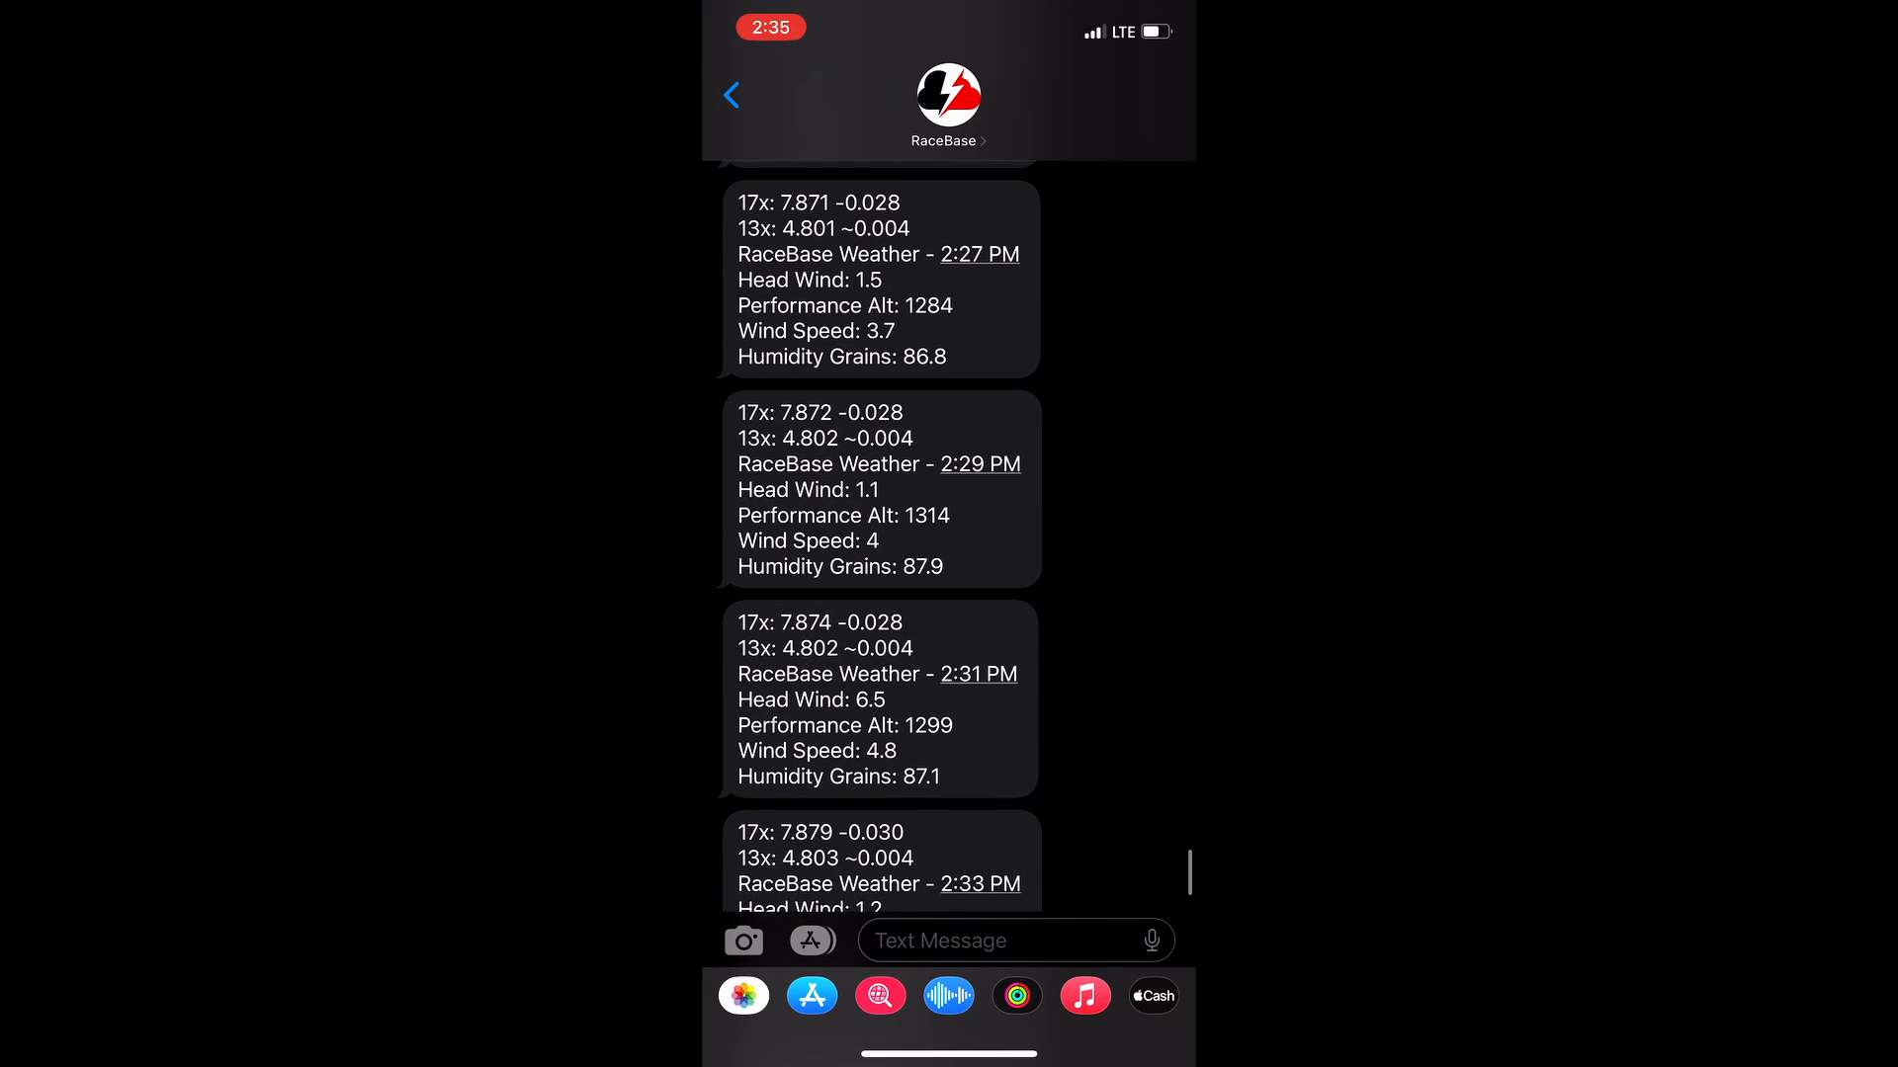
{"action": "scroll", "scroll_direction": "down", "scroll_amount": 3}
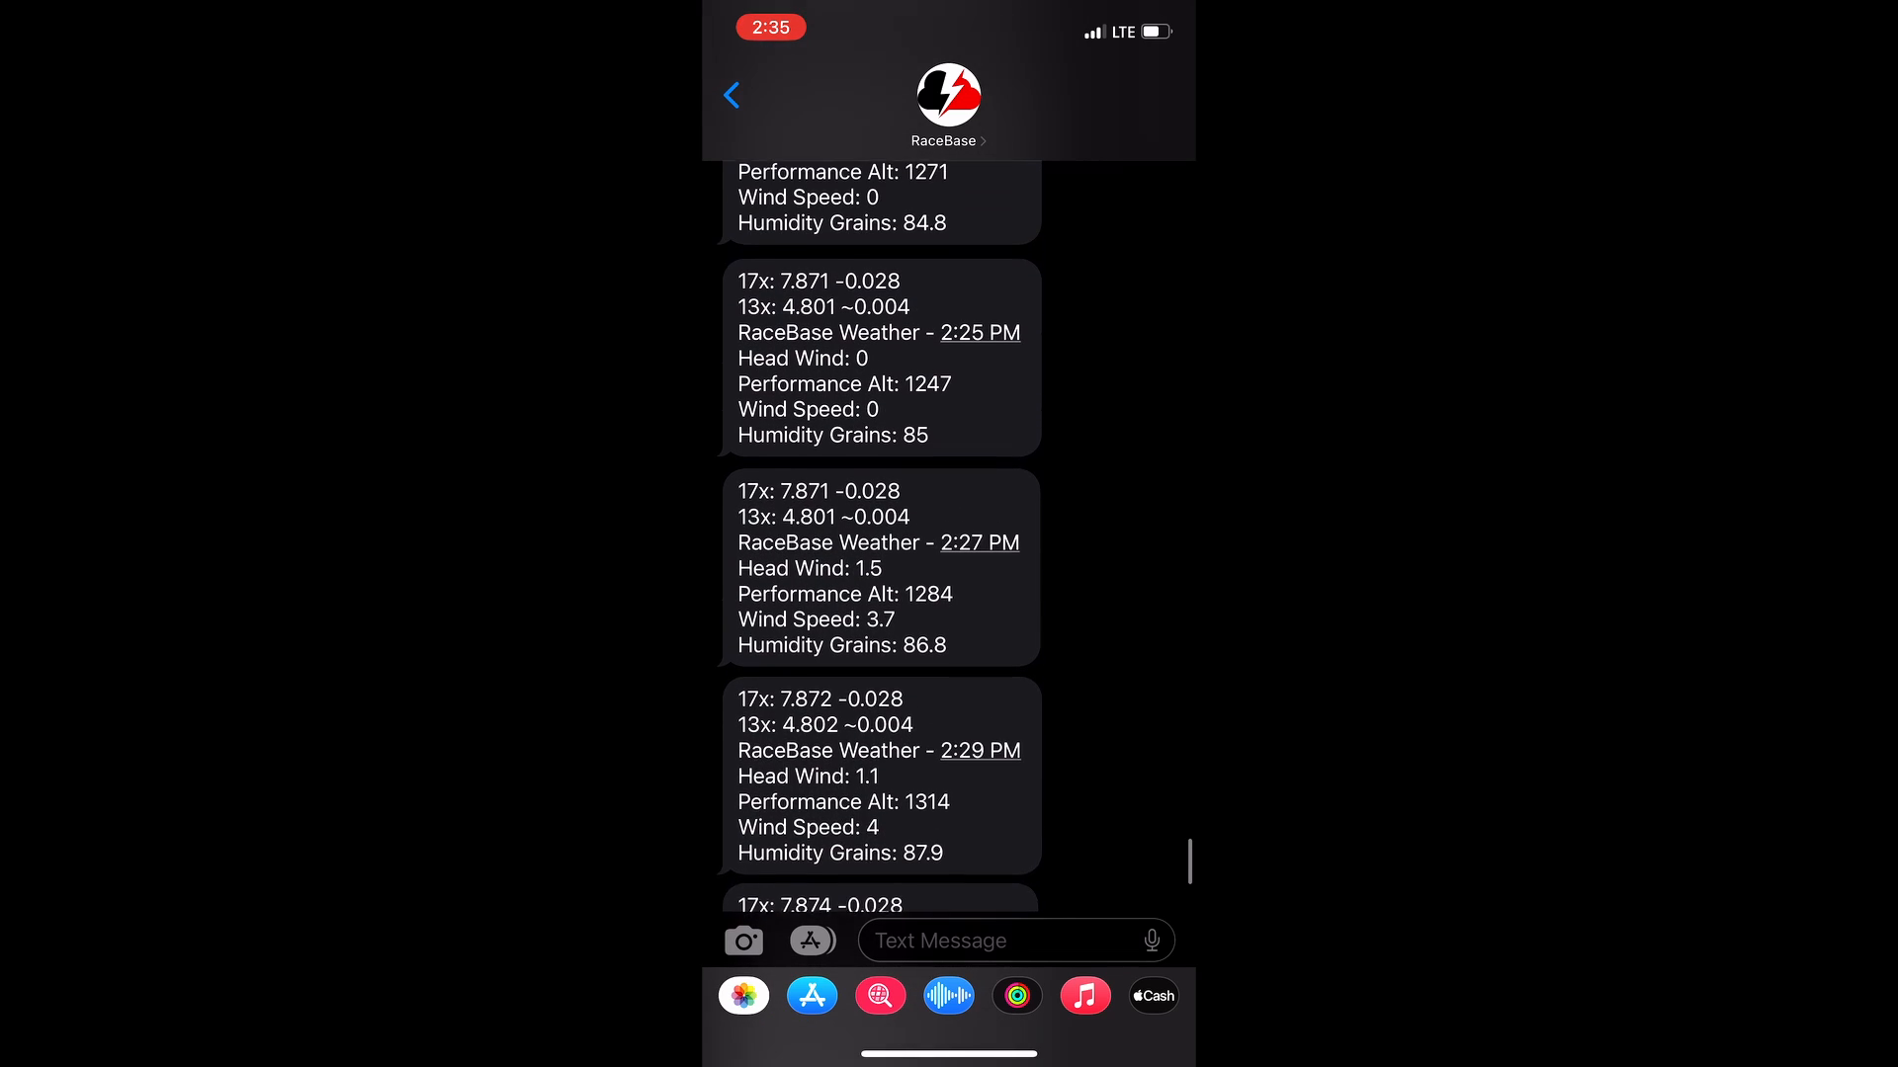
{"action": "scroll", "scroll_direction": "down", "scroll_amount": 3}
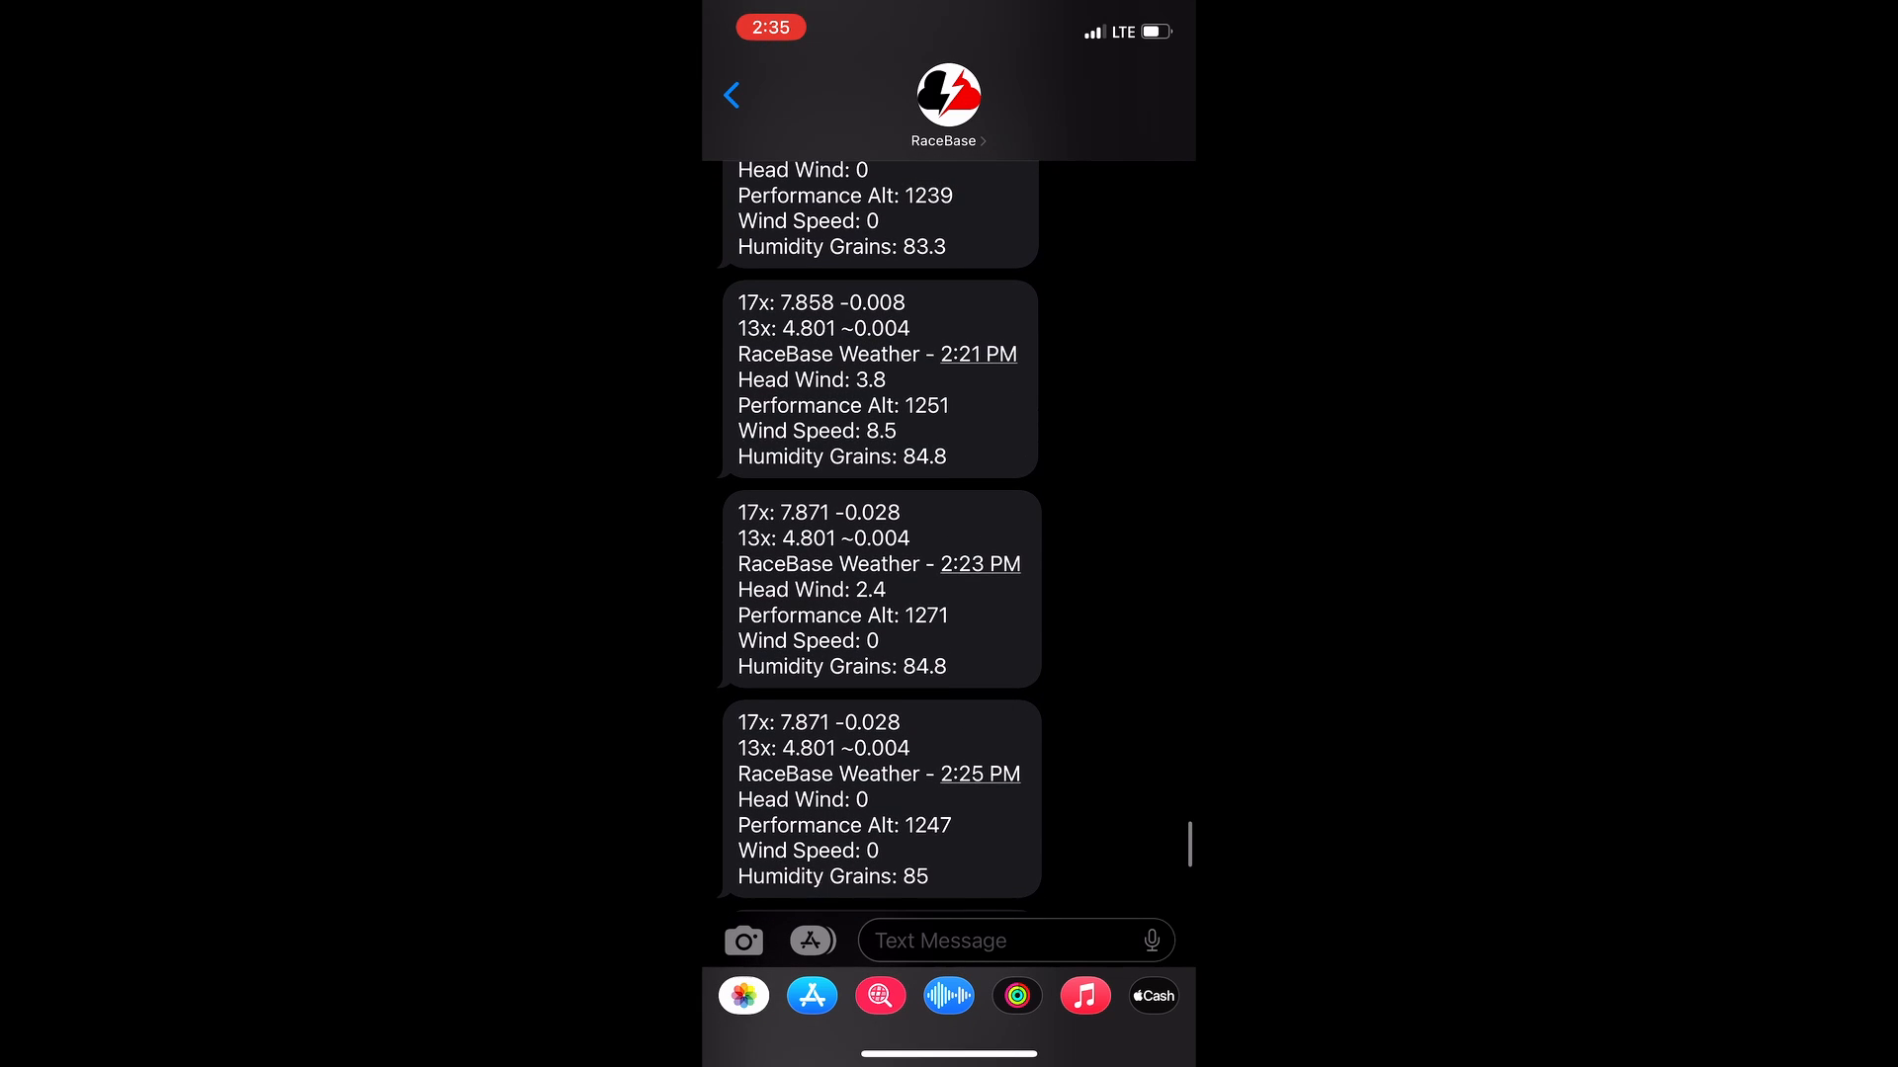
{"action": "scroll", "scroll_direction": "down", "scroll_amount": 3}
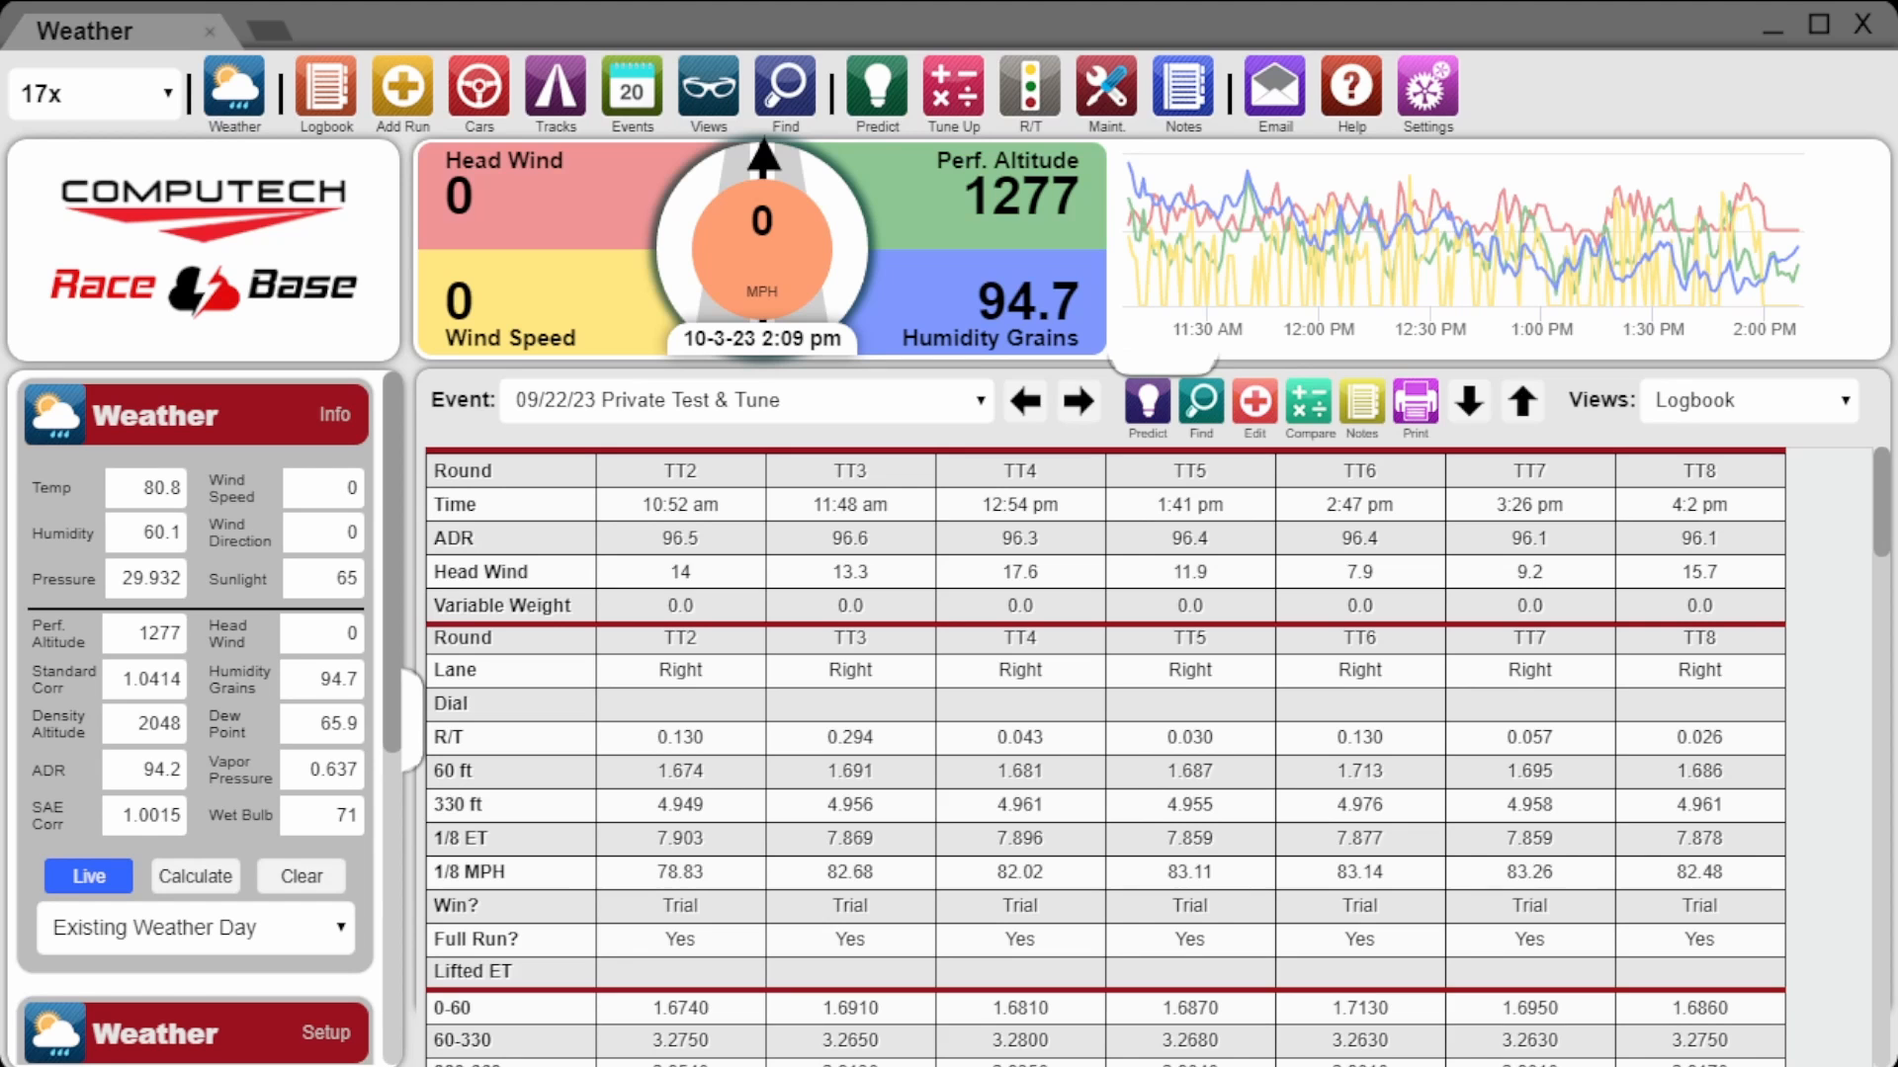
- Open RaceBase Settings showing 219 texts remaining and version 2.5.5
{"action": "left_click", "coordinate": [1429, 87]}
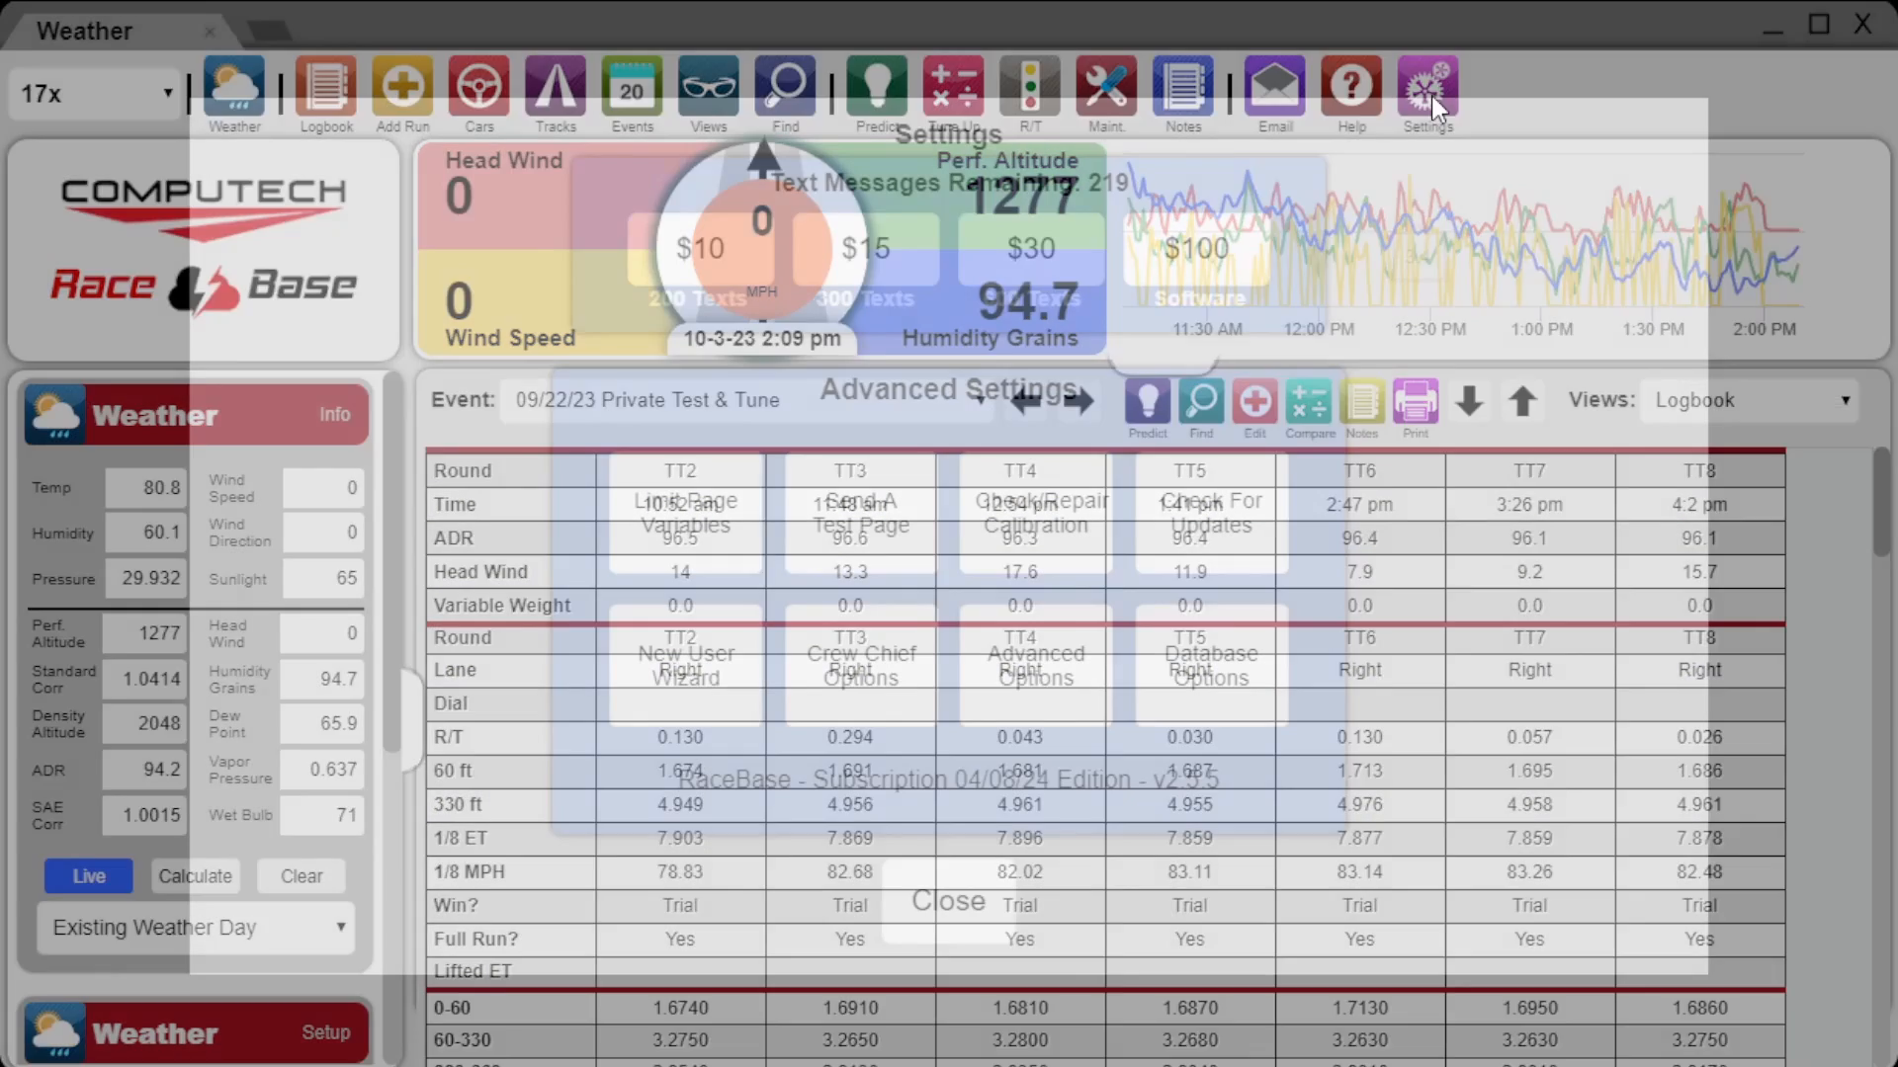
{"action": "left_click", "coordinate": [1427, 91]}
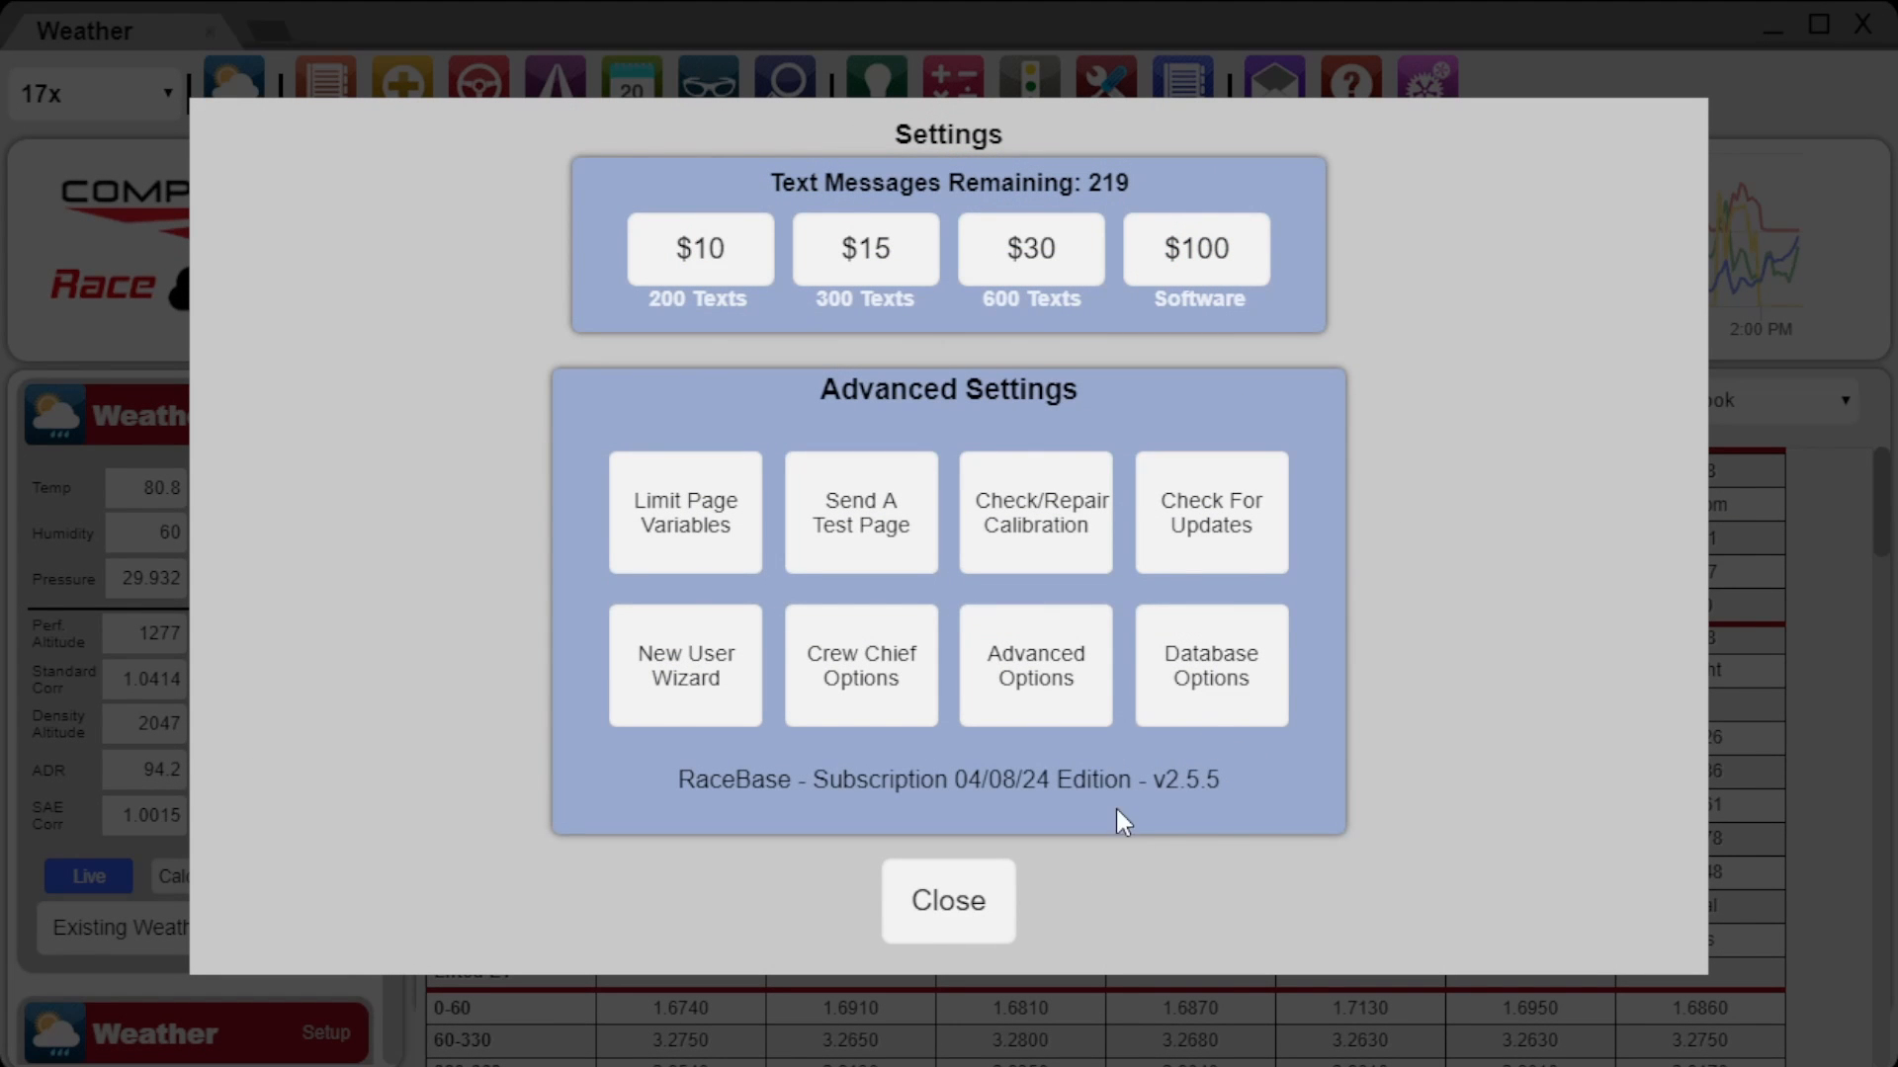
{"action": "mouse_move", "coordinate": [1196, 294]}
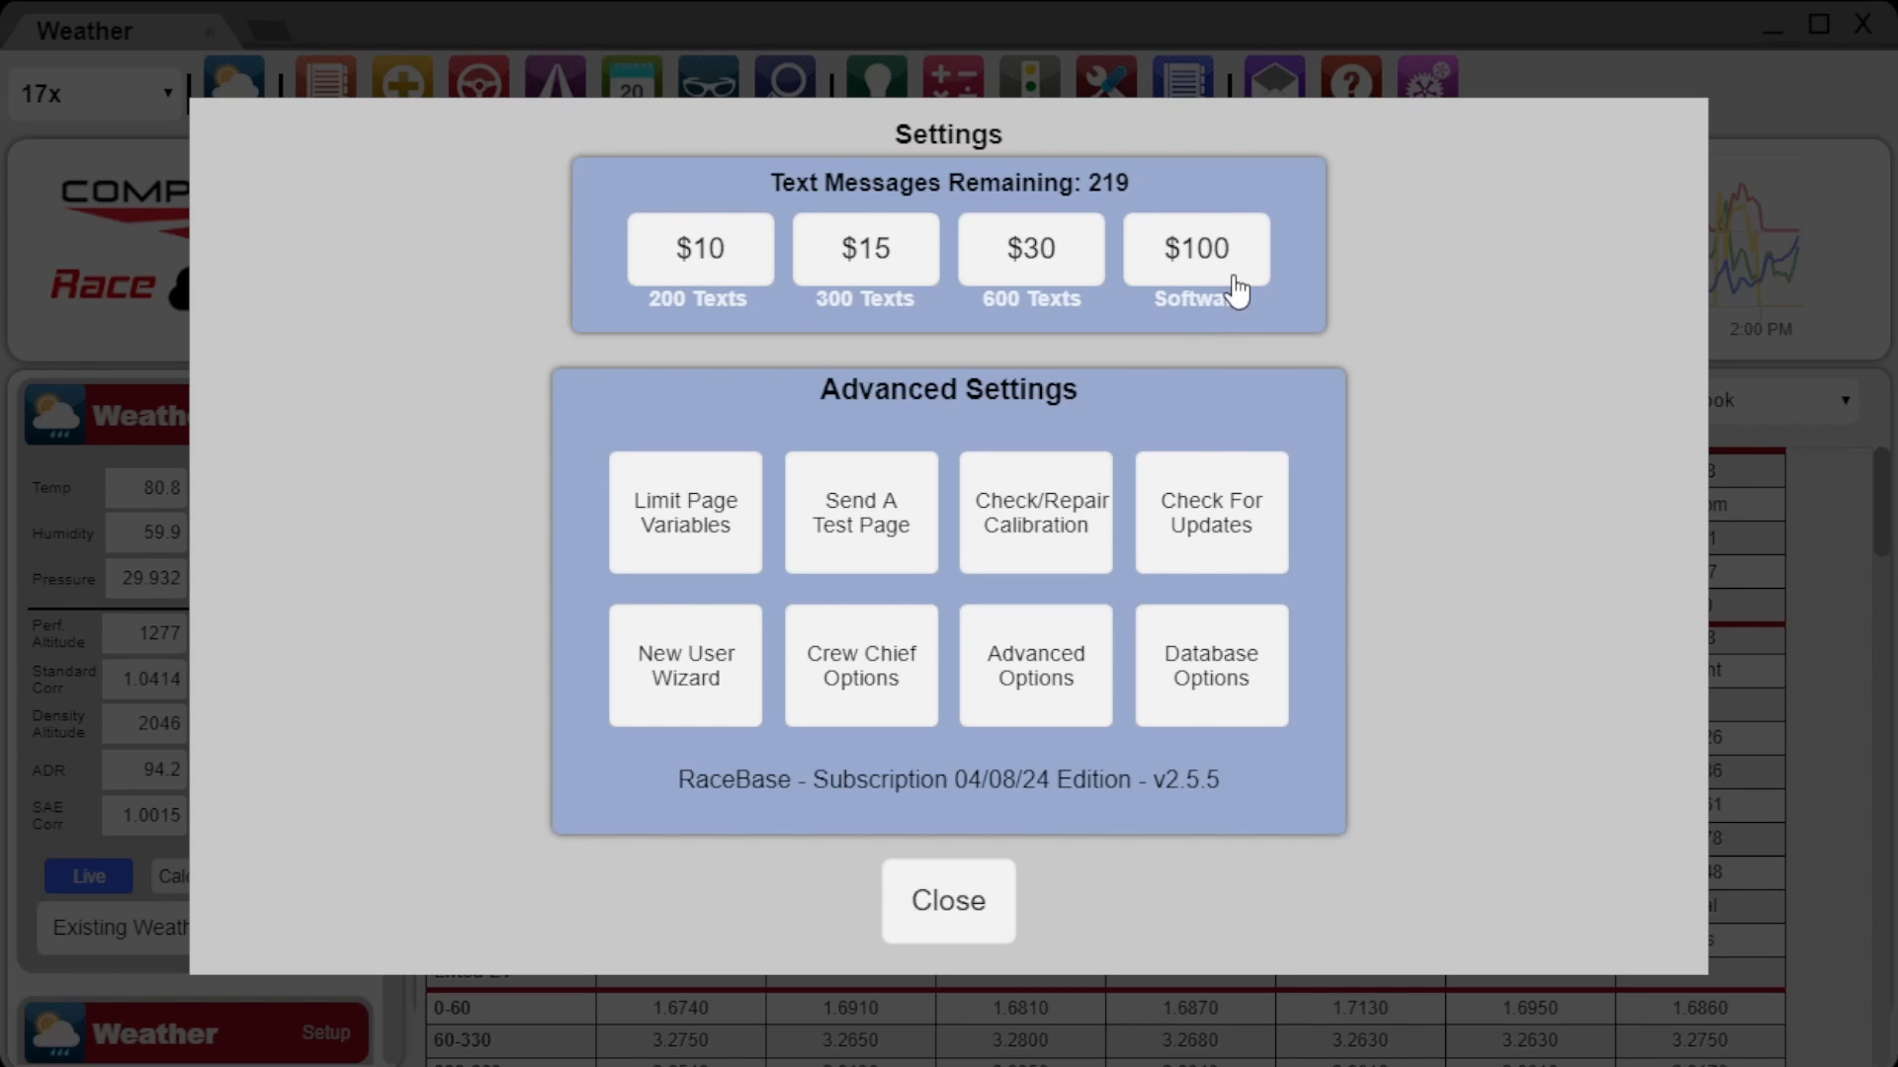
{"action": "mouse_move", "coordinate": [1219, 560]}
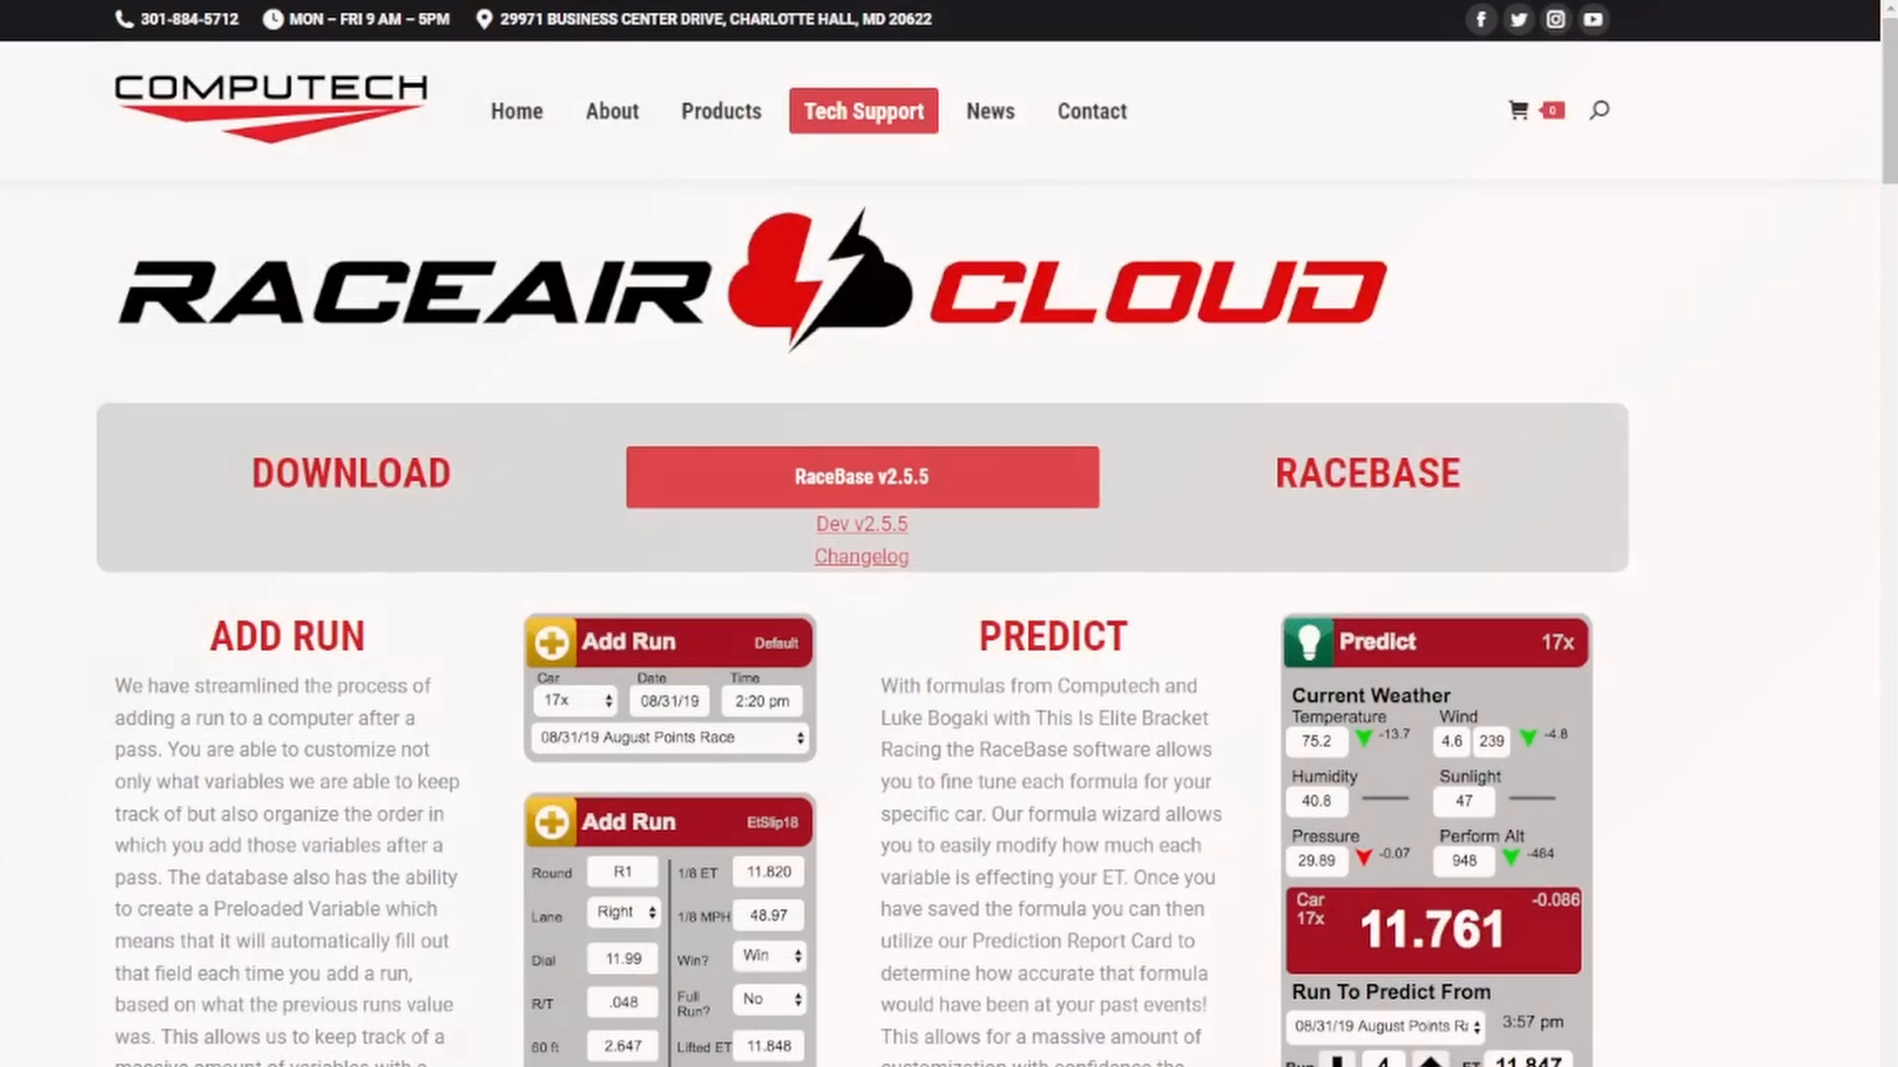
{"action": "mouse_move", "coordinate": [862, 490]}
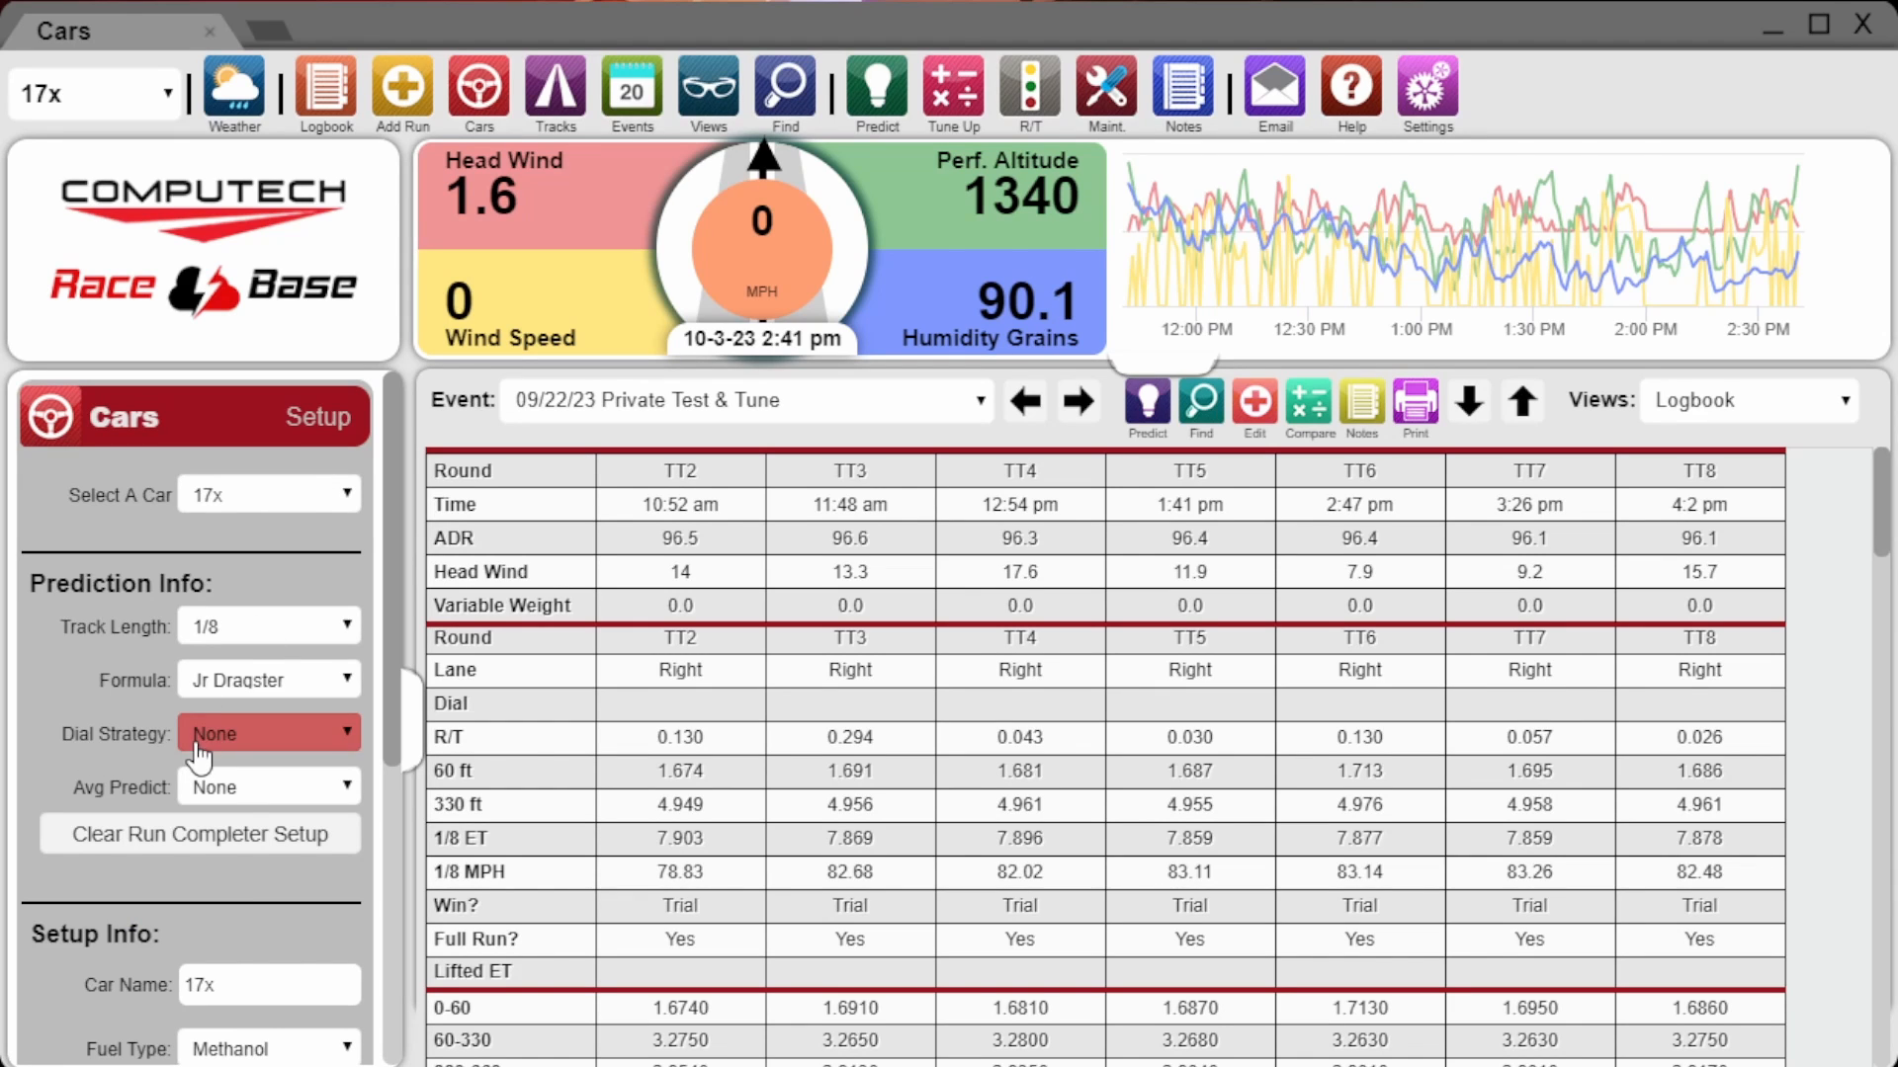
- Switch car 17x's Dial Strategy from None to Average, with Avg Predict 15
{"action": "left_click", "coordinate": [268, 733]}
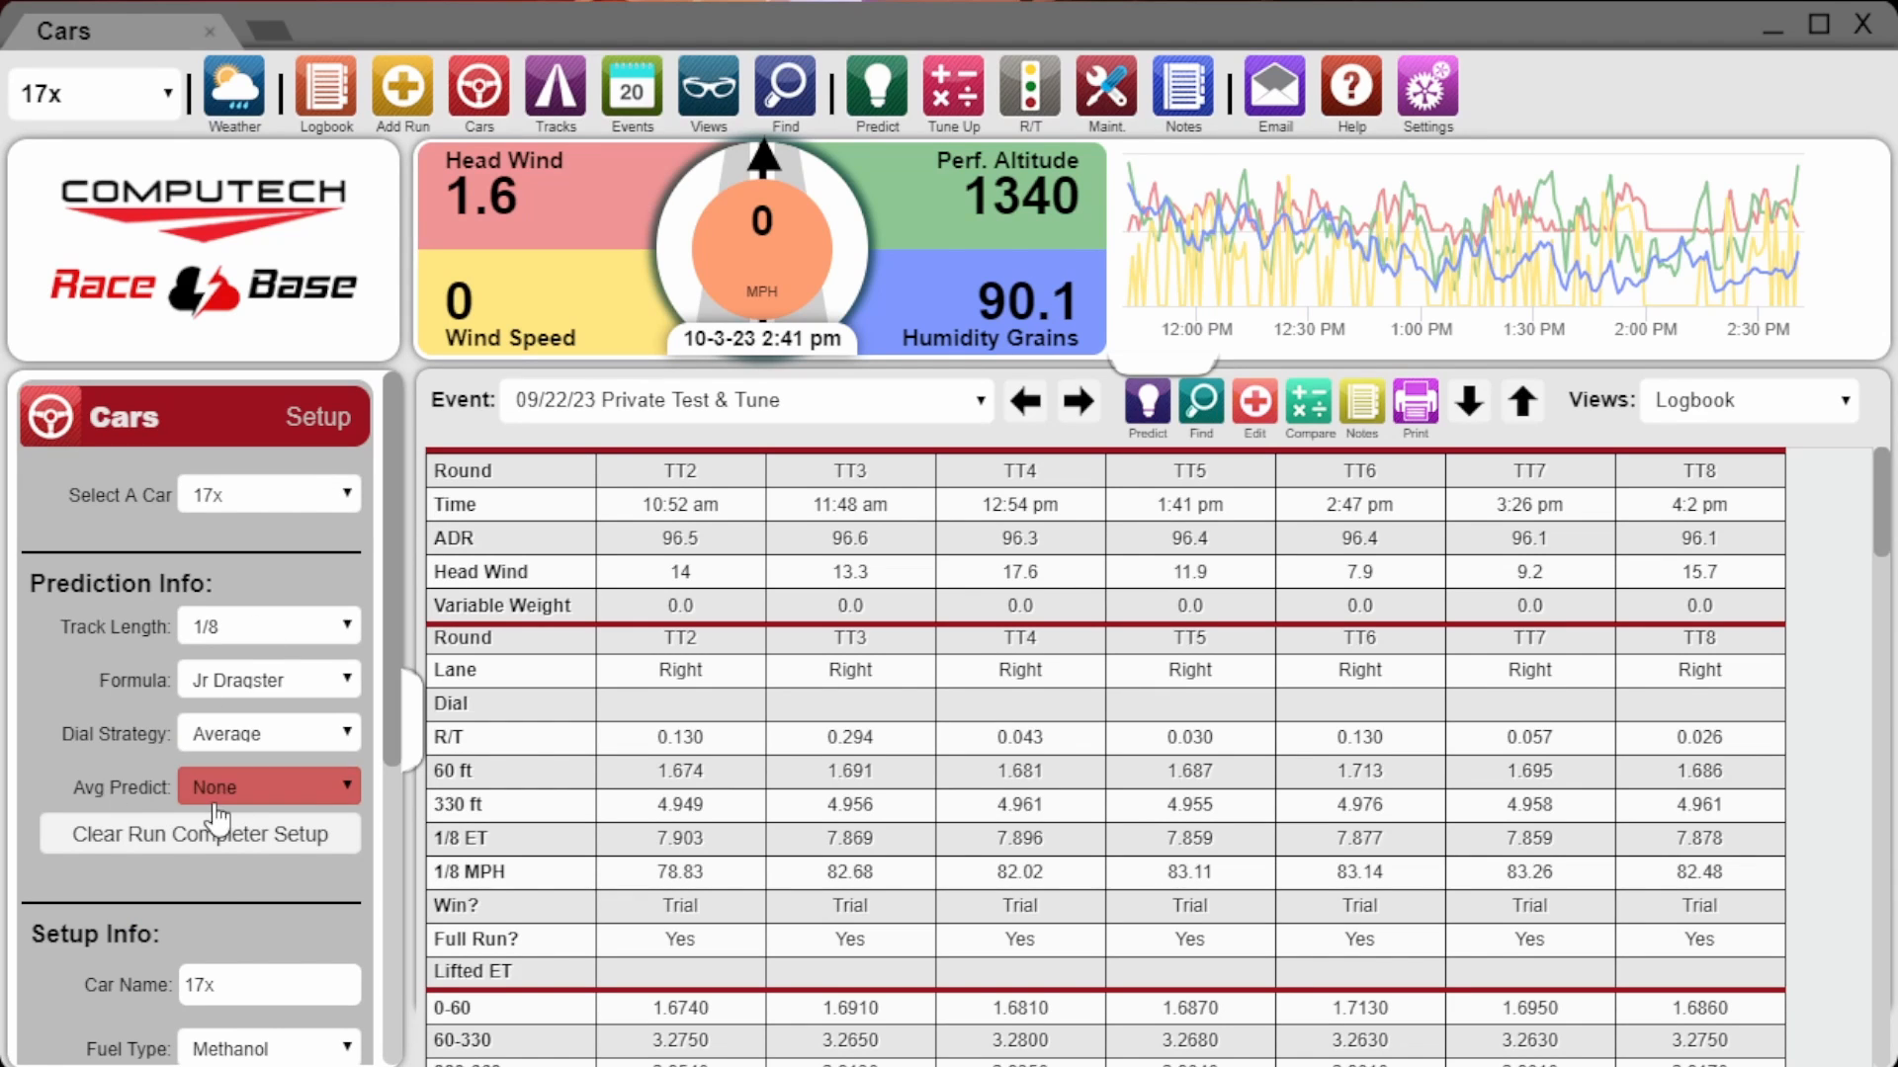
{"action": "left_click", "coordinate": [269, 787]}
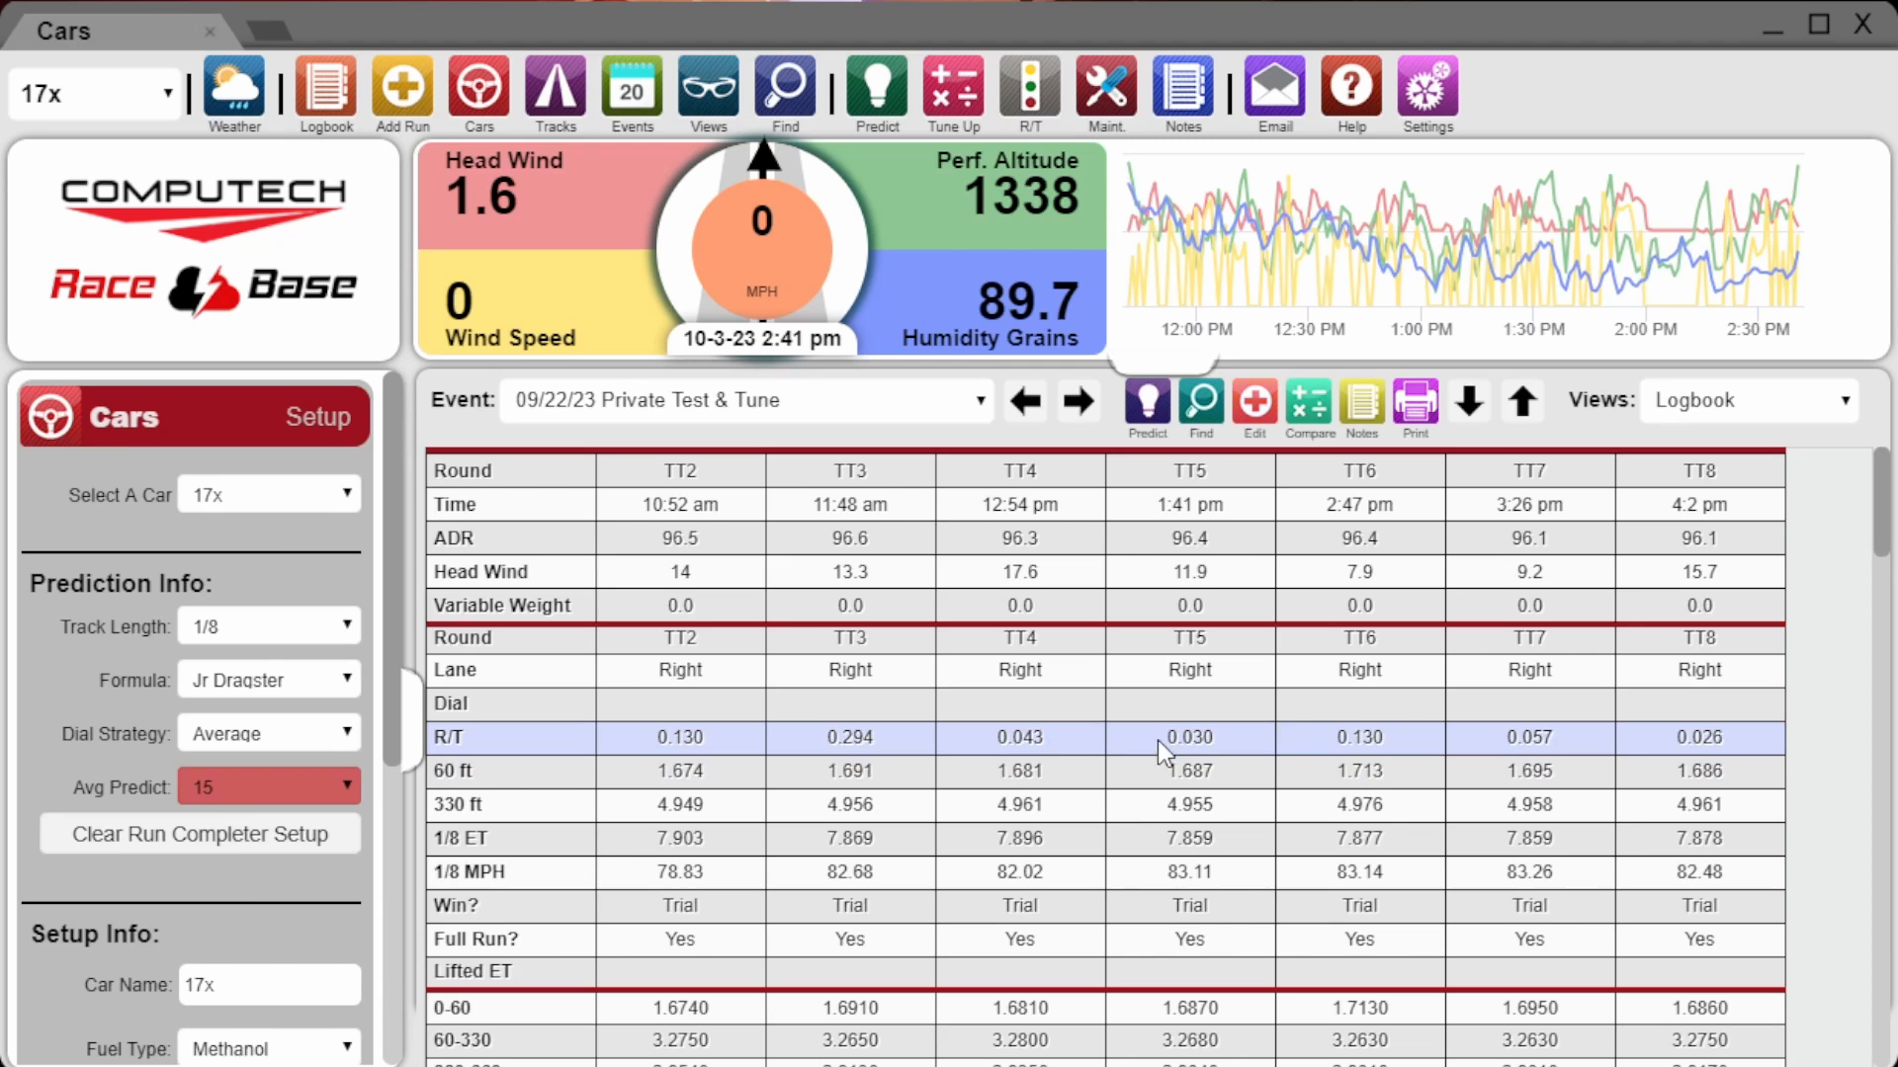
{"action": "left_click", "coordinate": [1144, 405]}
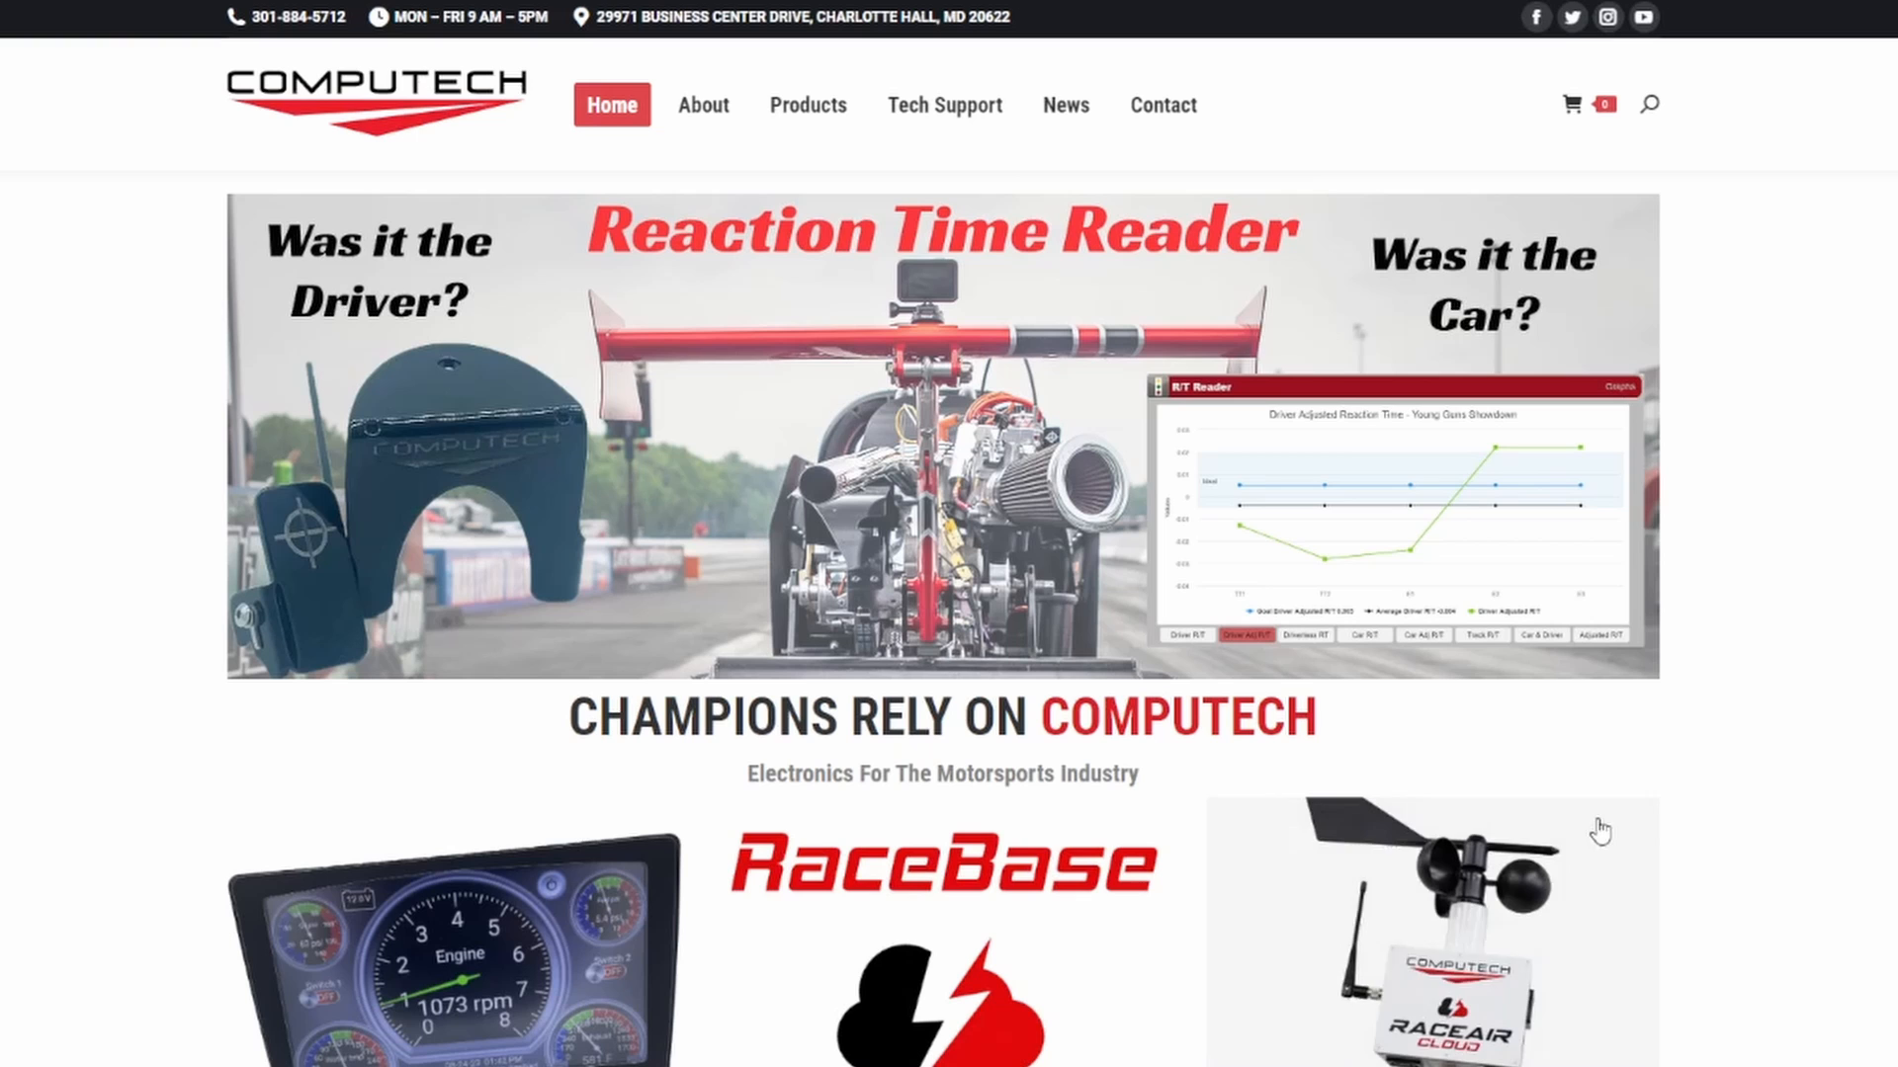
- Go to Computech's Contact page and scroll to the office address and map
{"action": "left_click", "coordinate": [1162, 106]}
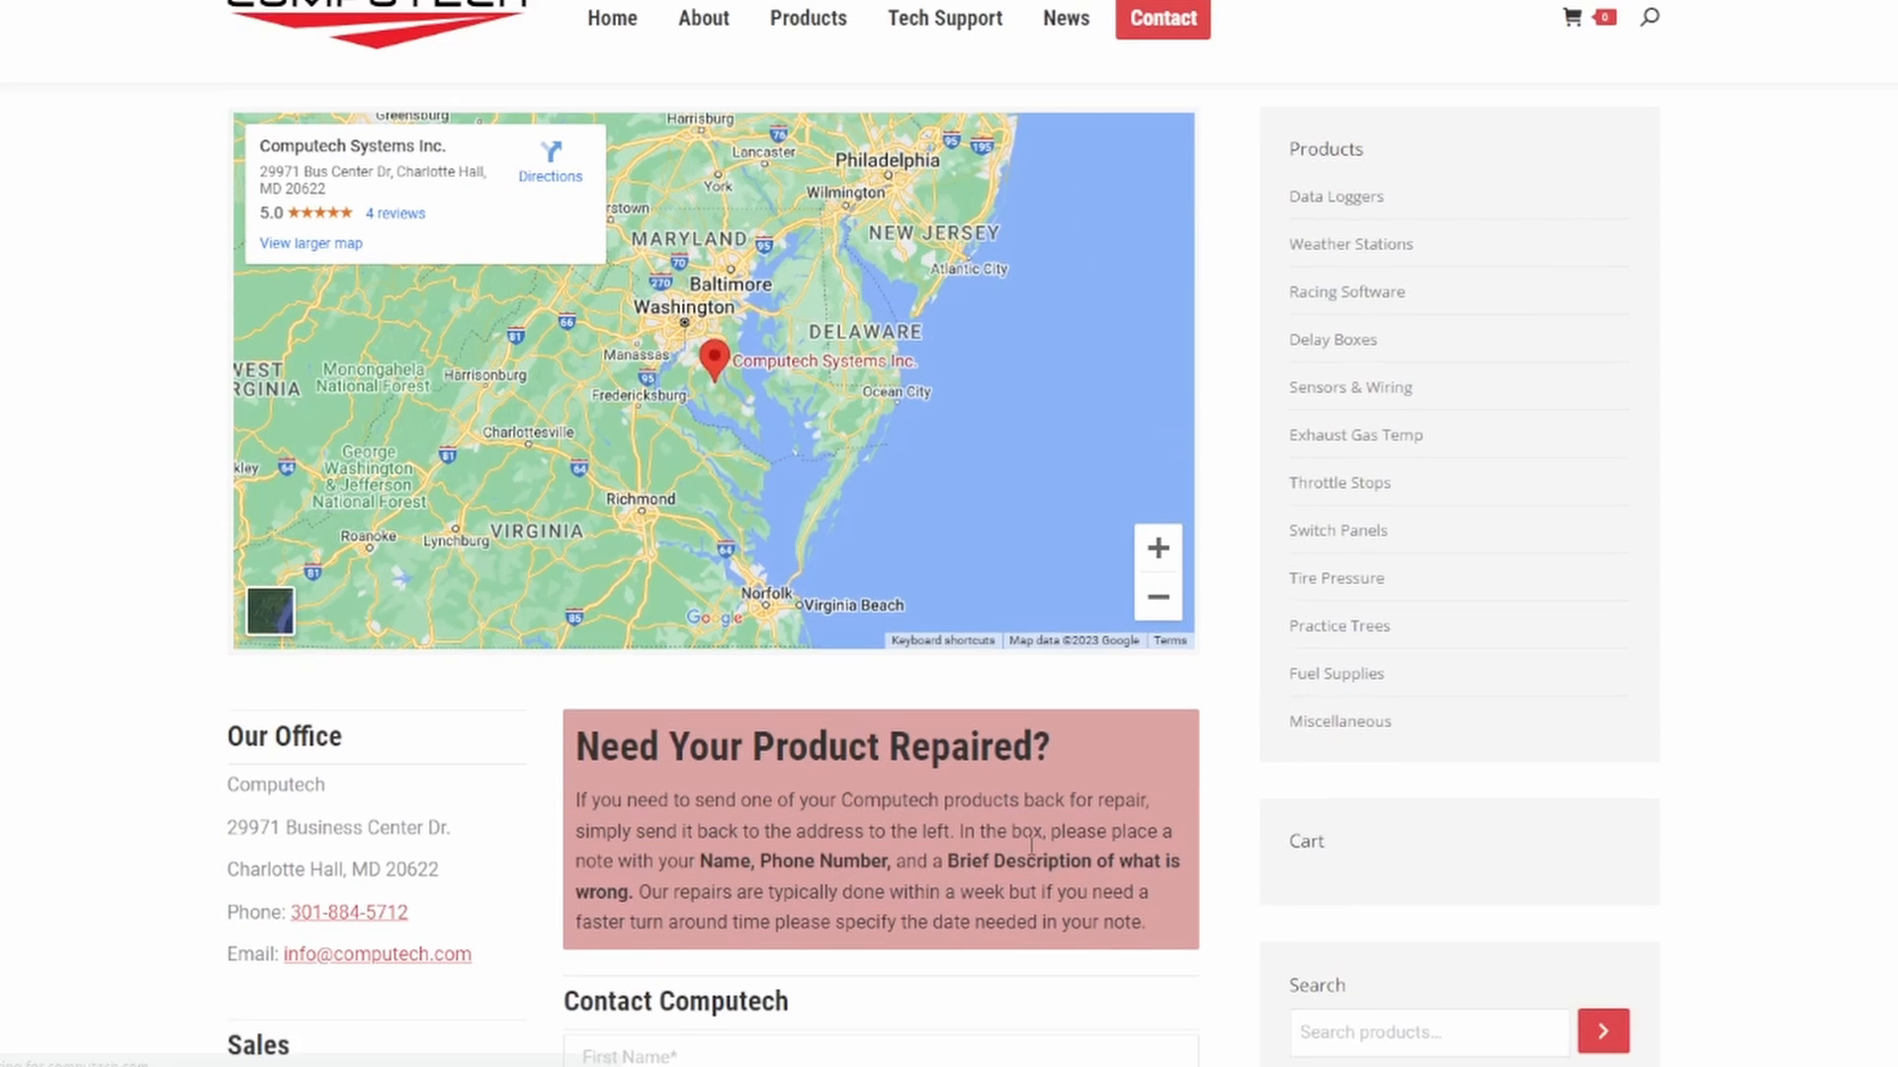
{"action": "scroll", "scroll_direction": "down", "scroll_amount": 3}
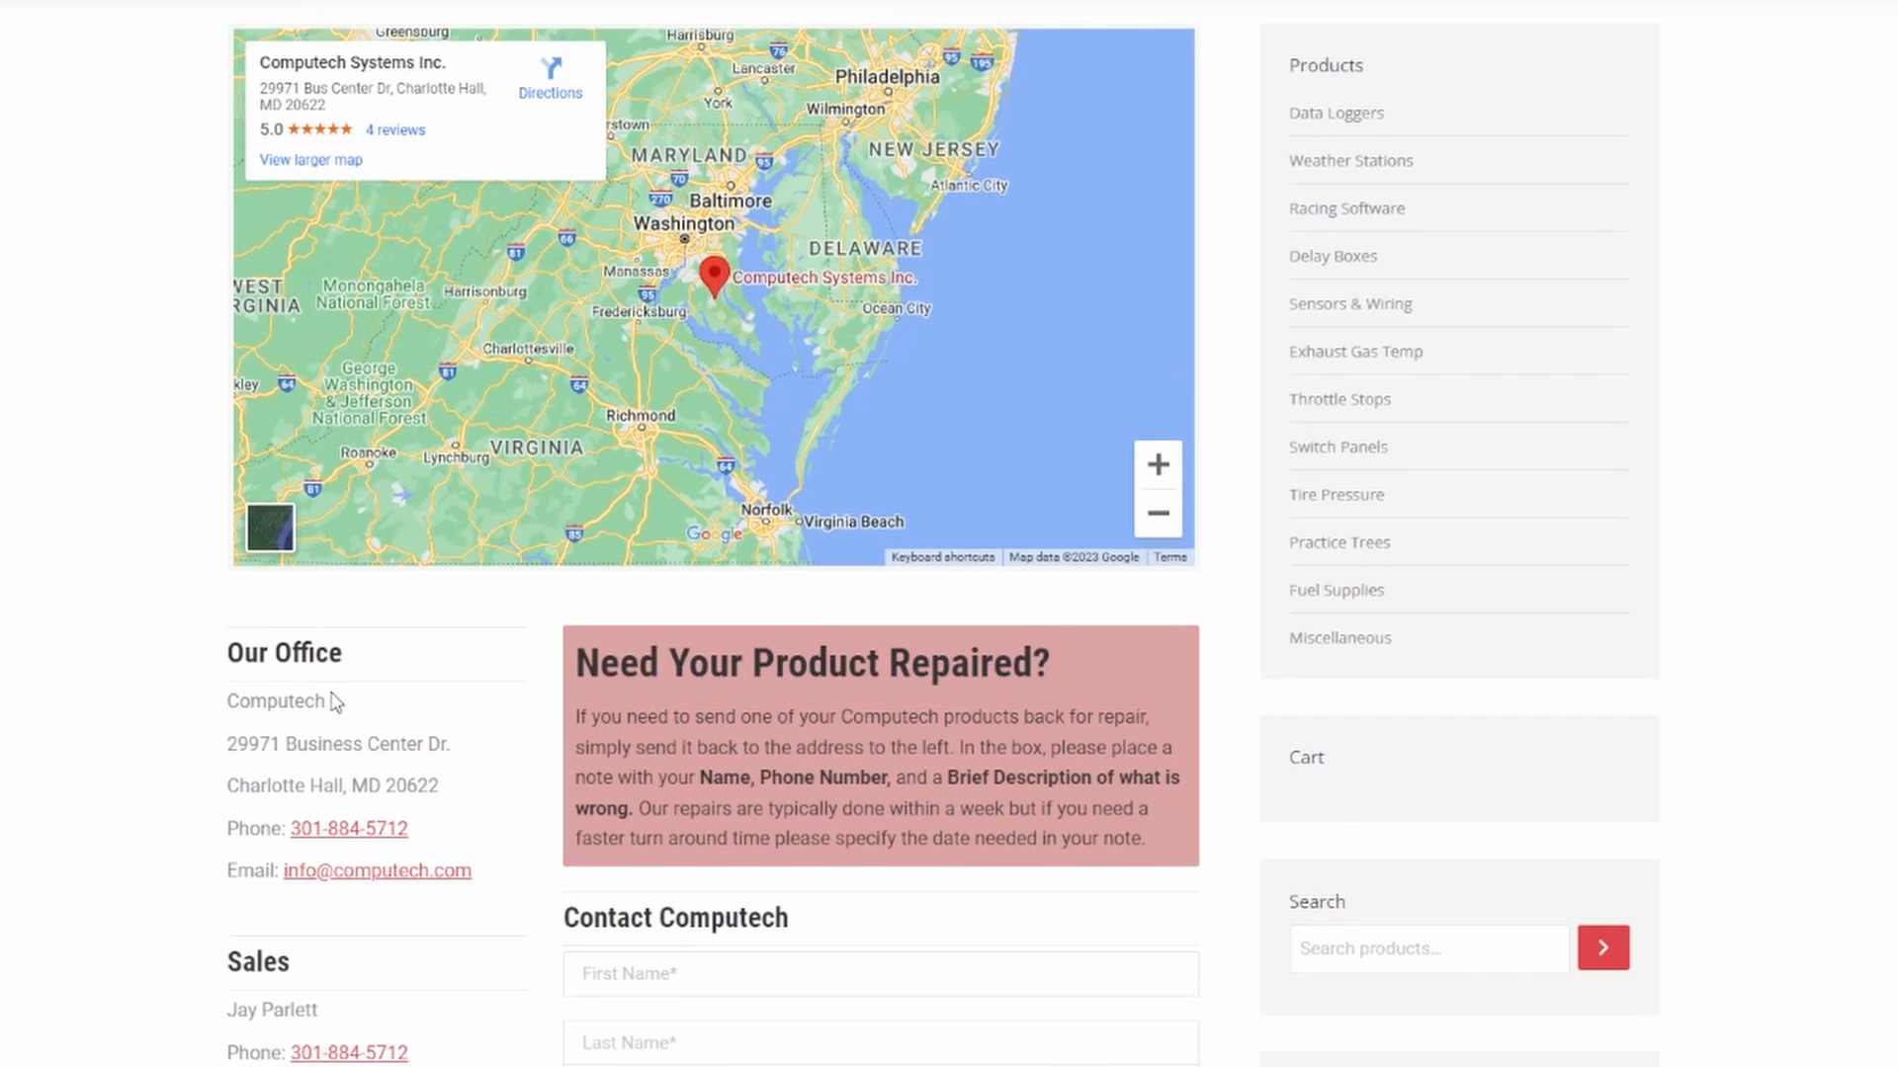